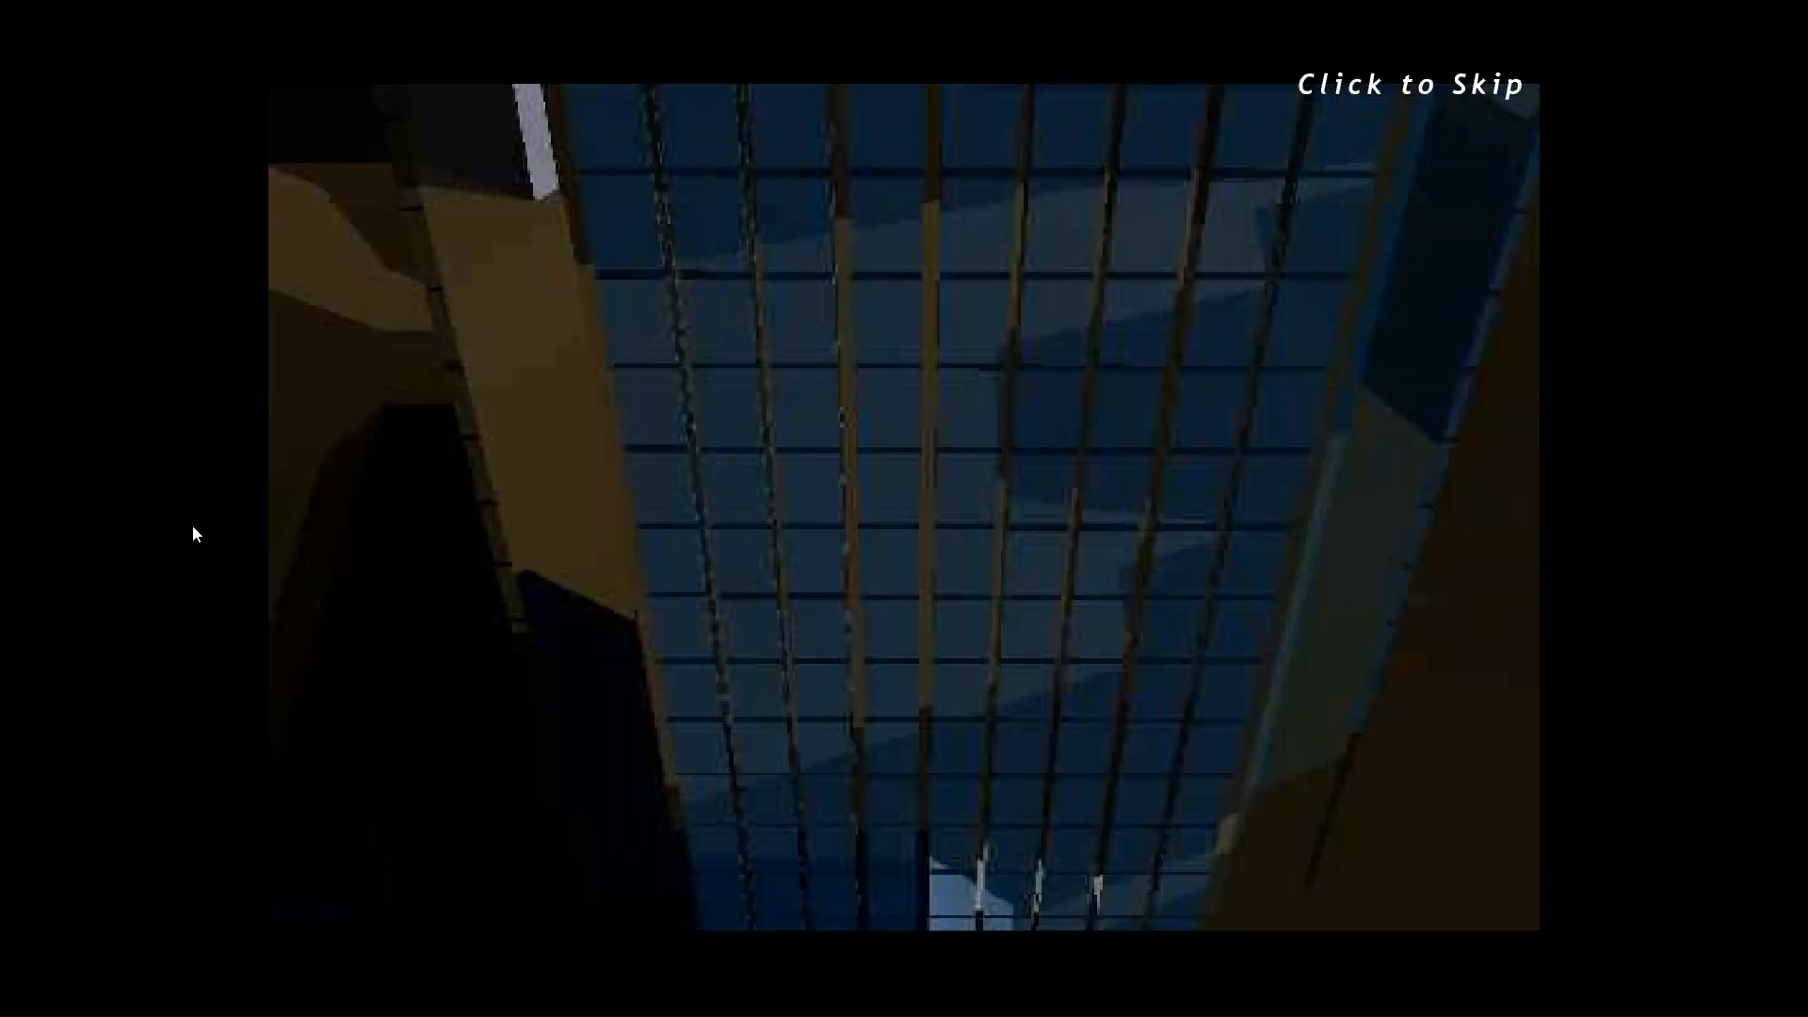
Step: Skip the intro, start a new game and confirm the player name
left_click(1413, 83)
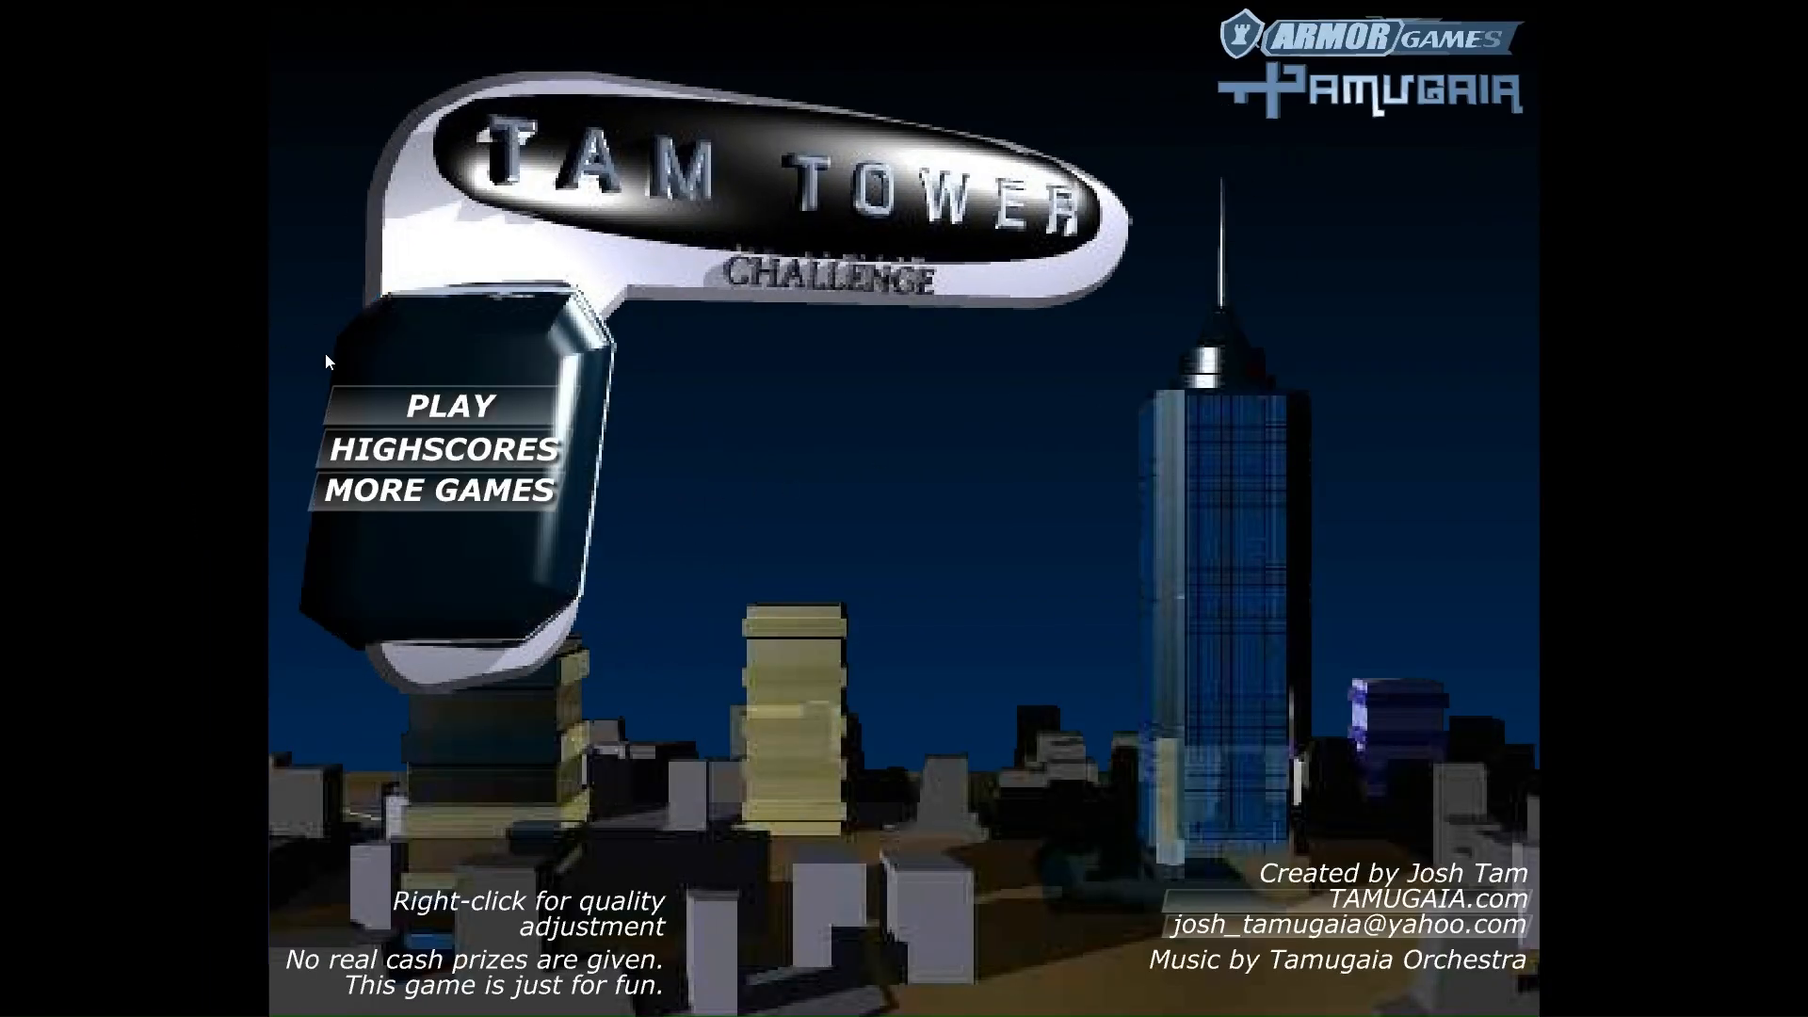
left_click(448, 405)
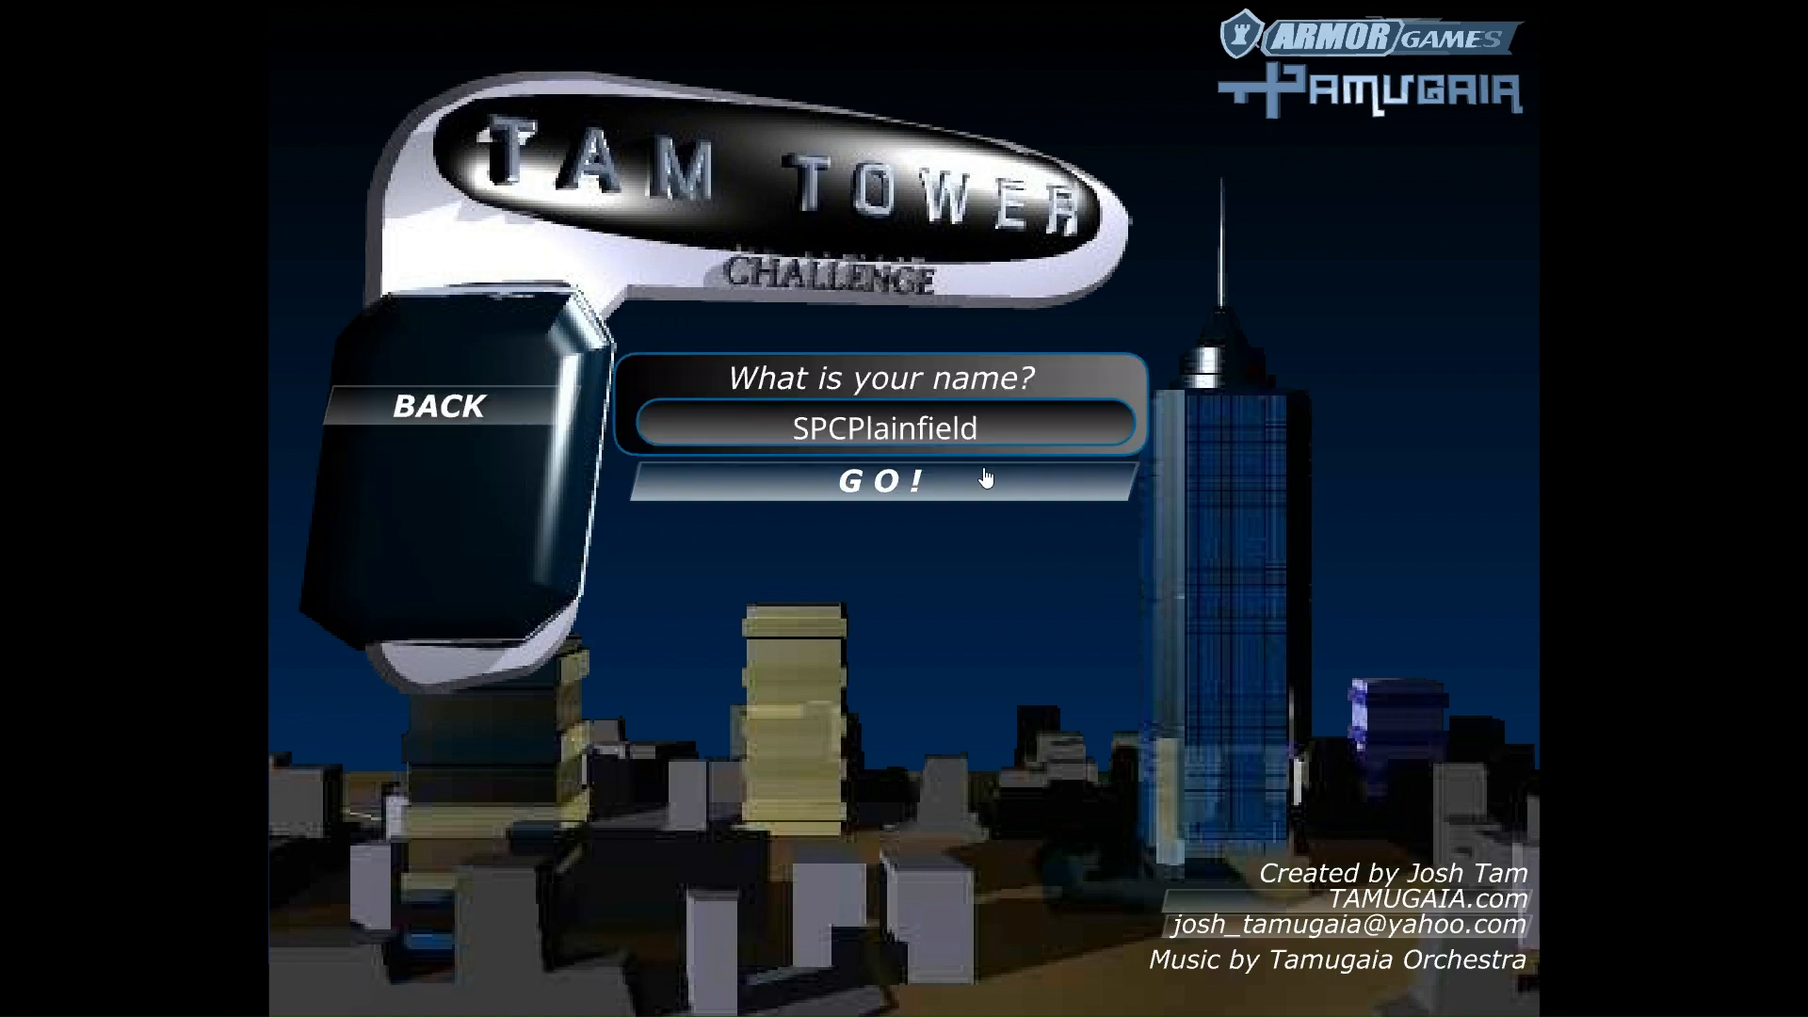
left_click(882, 480)
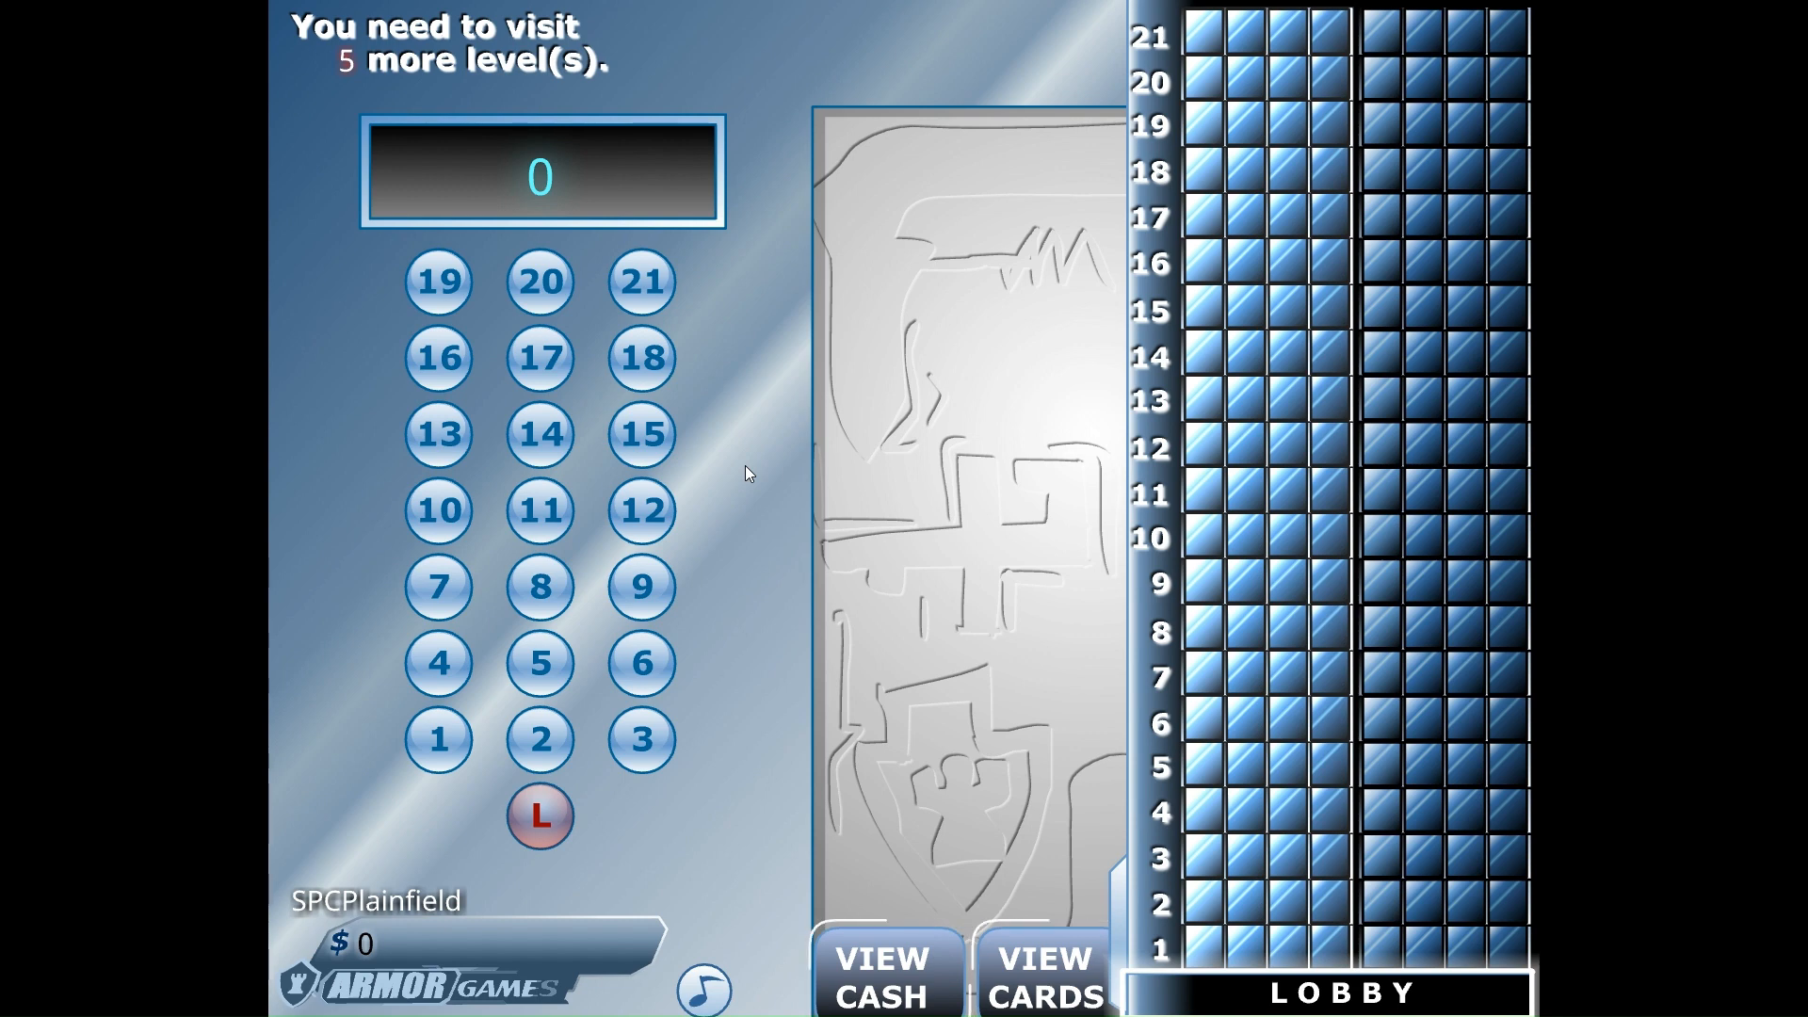
mouse_move(540, 663)
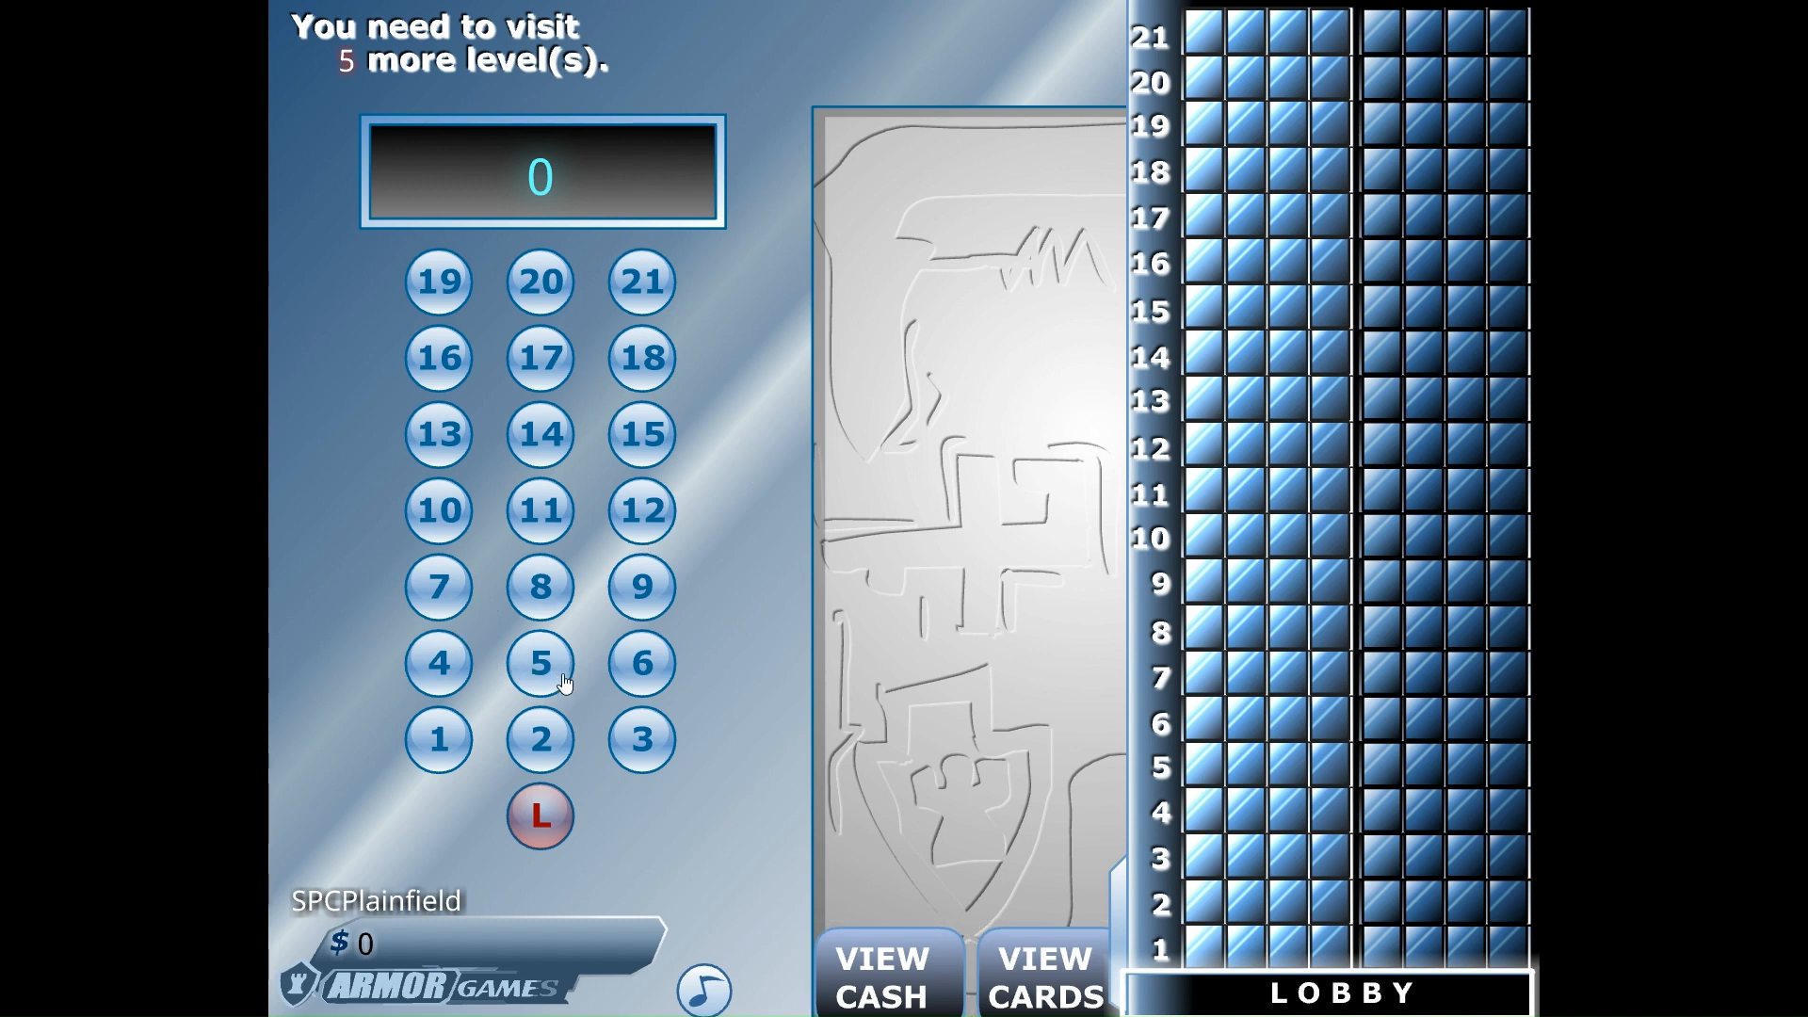
Step: Ride to floor 5 and reveal its missed card, reaching $573 after floor 18
left_click(540, 663)
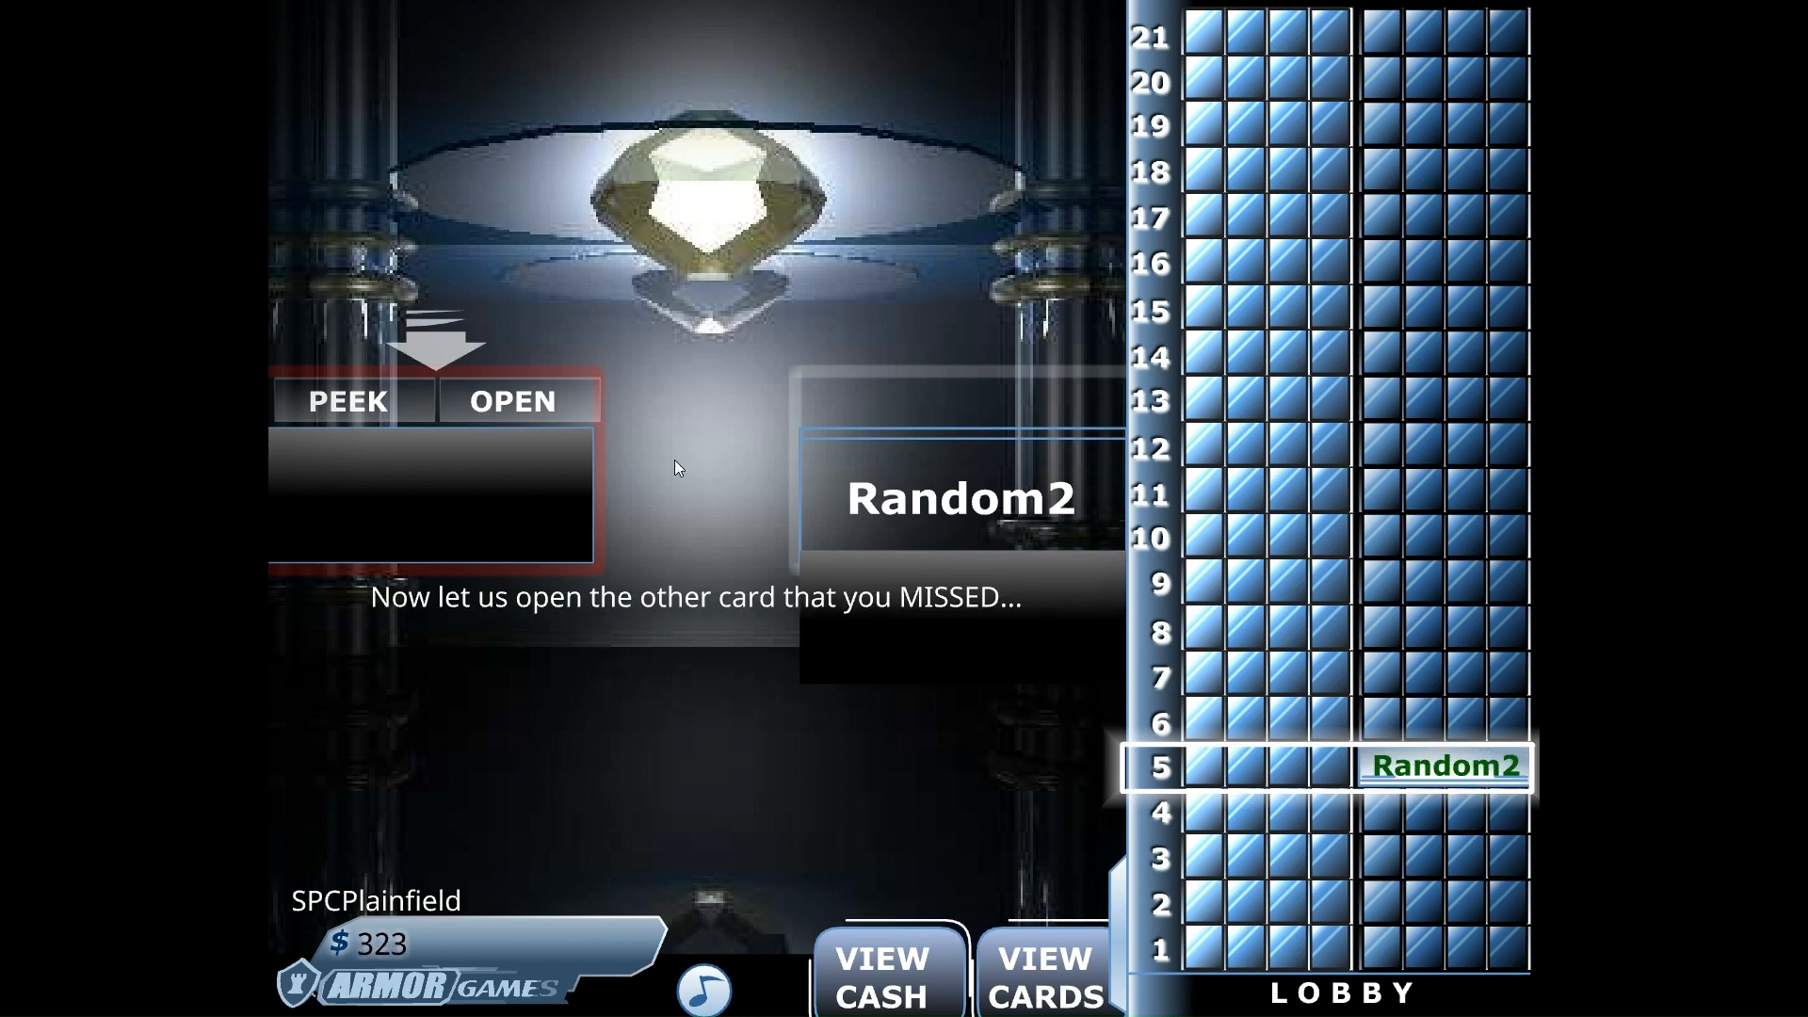
left_click(511, 400)
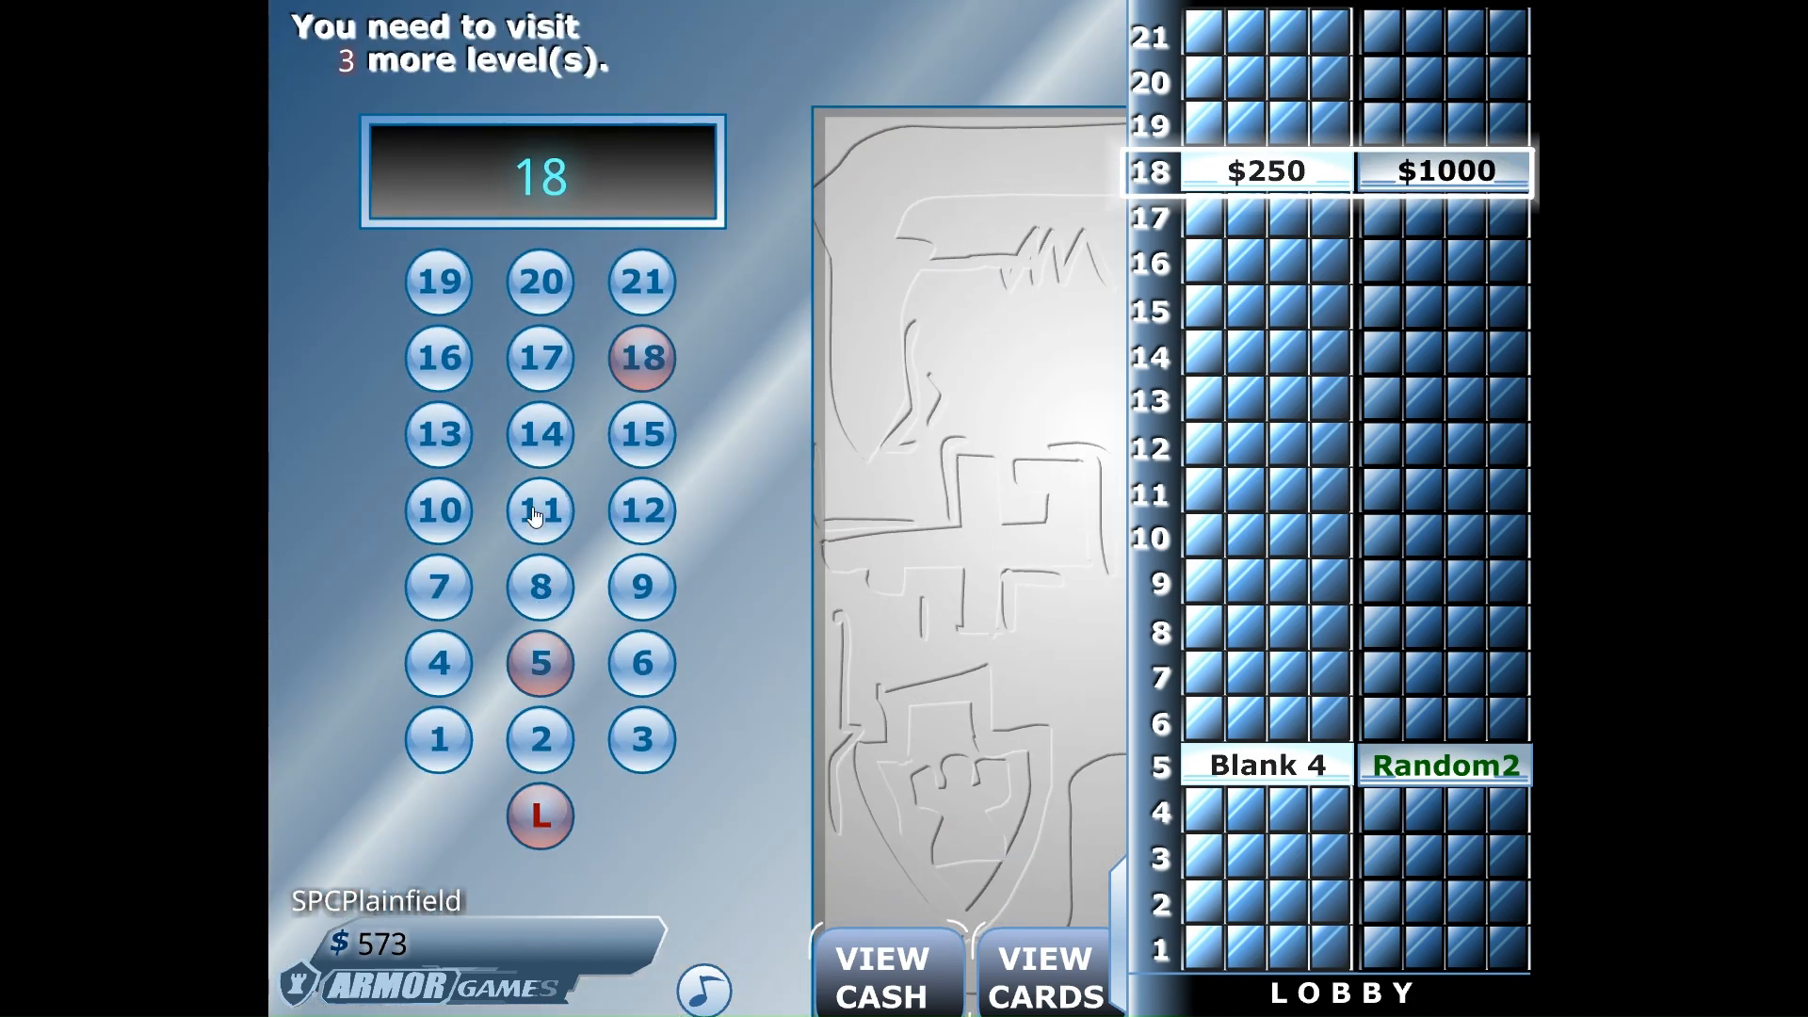
Step: Play floor 11, reveal its missed card and return to the elevator
left_click(538, 510)
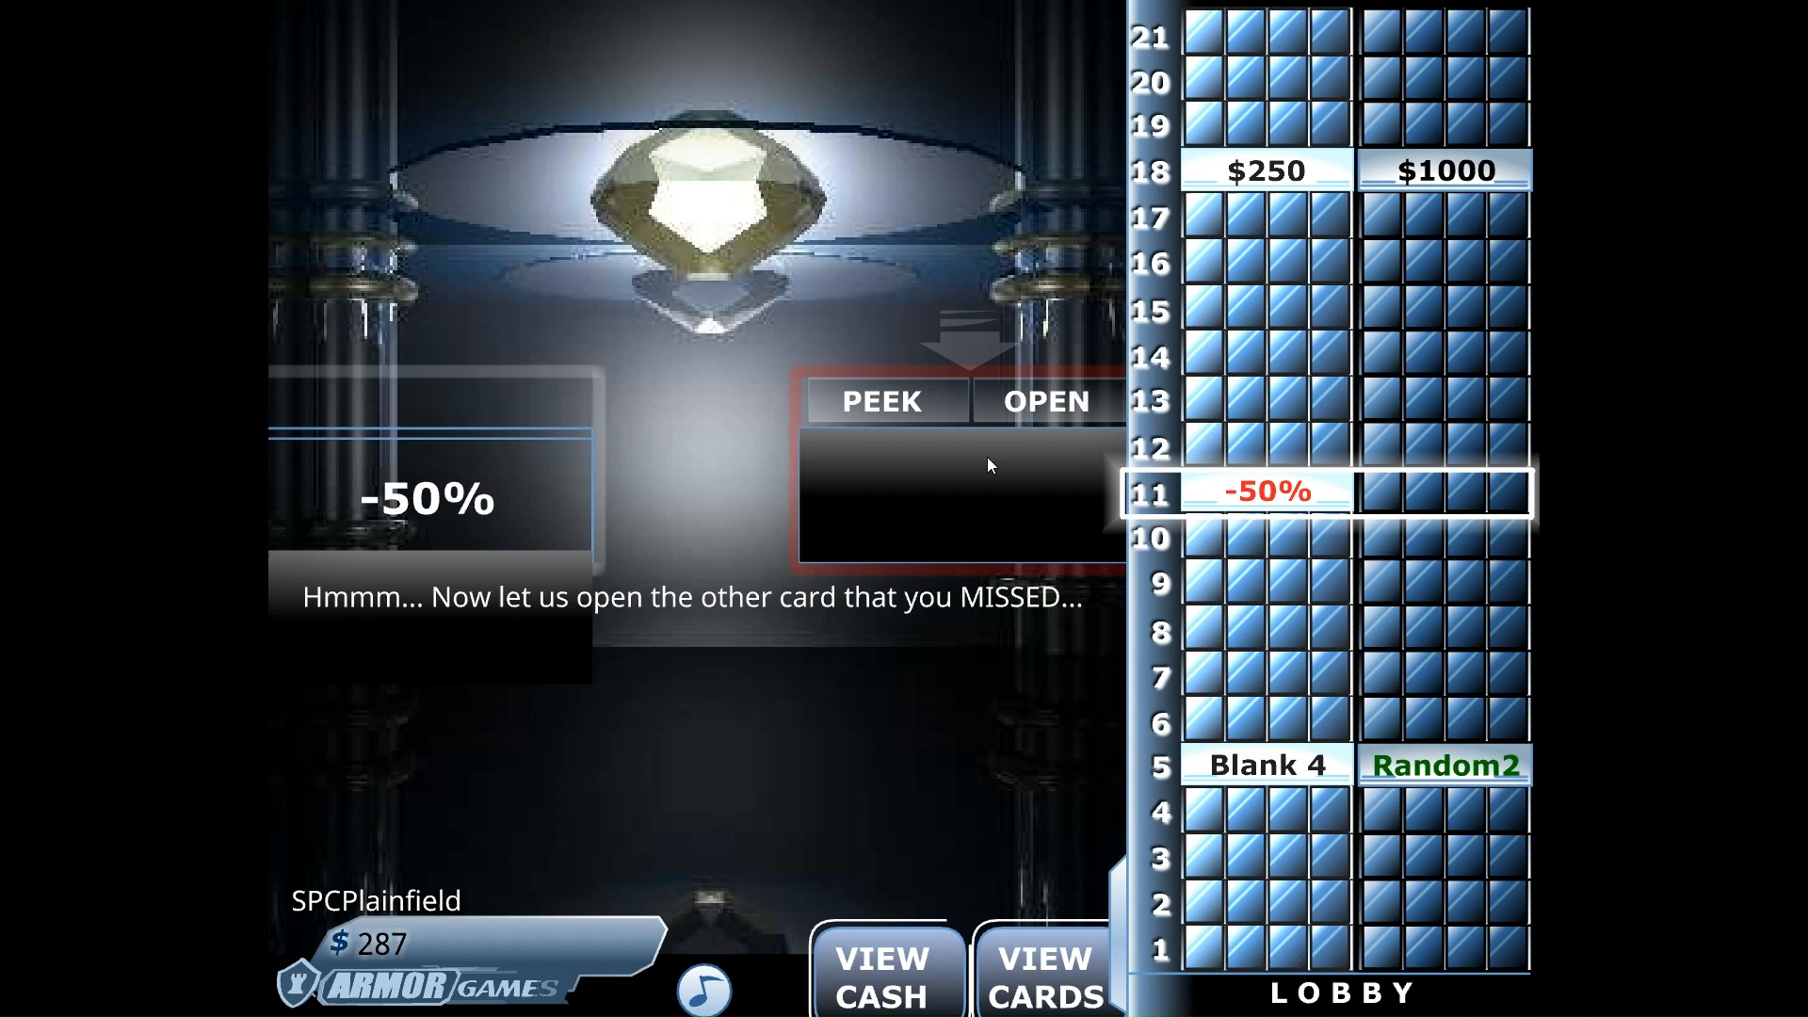
left_click(1044, 401)
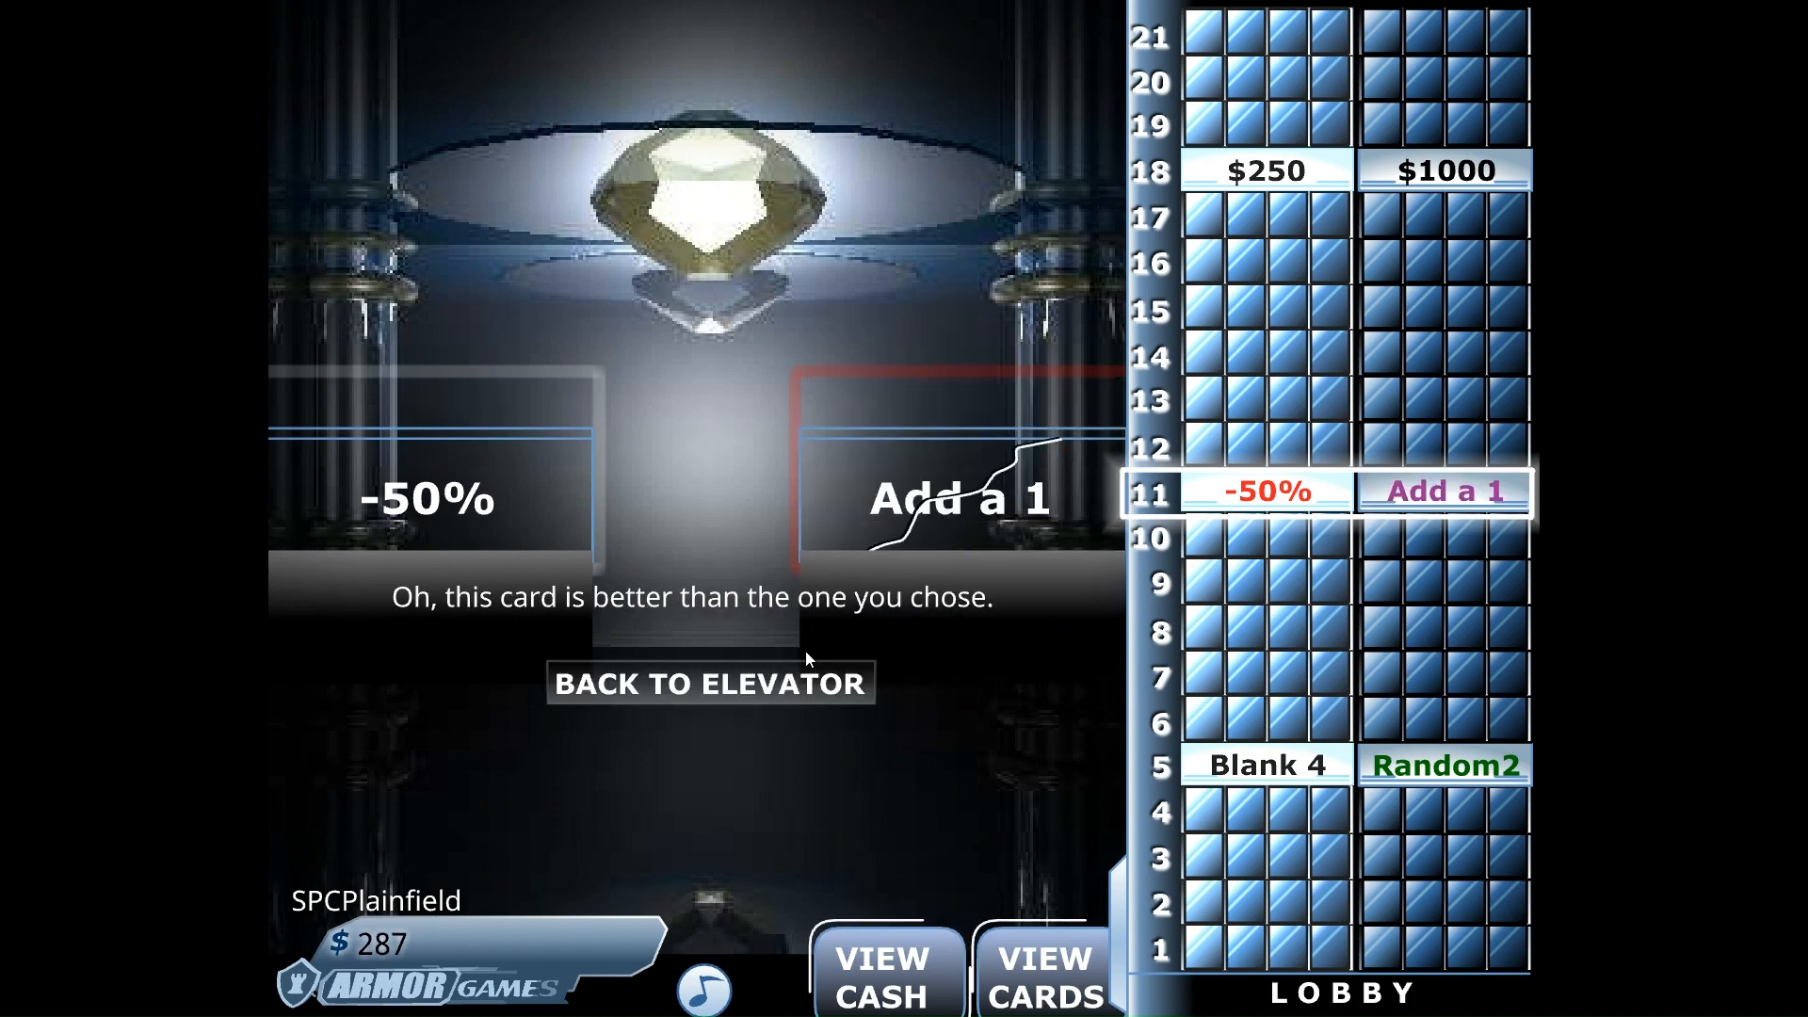
left_click(709, 683)
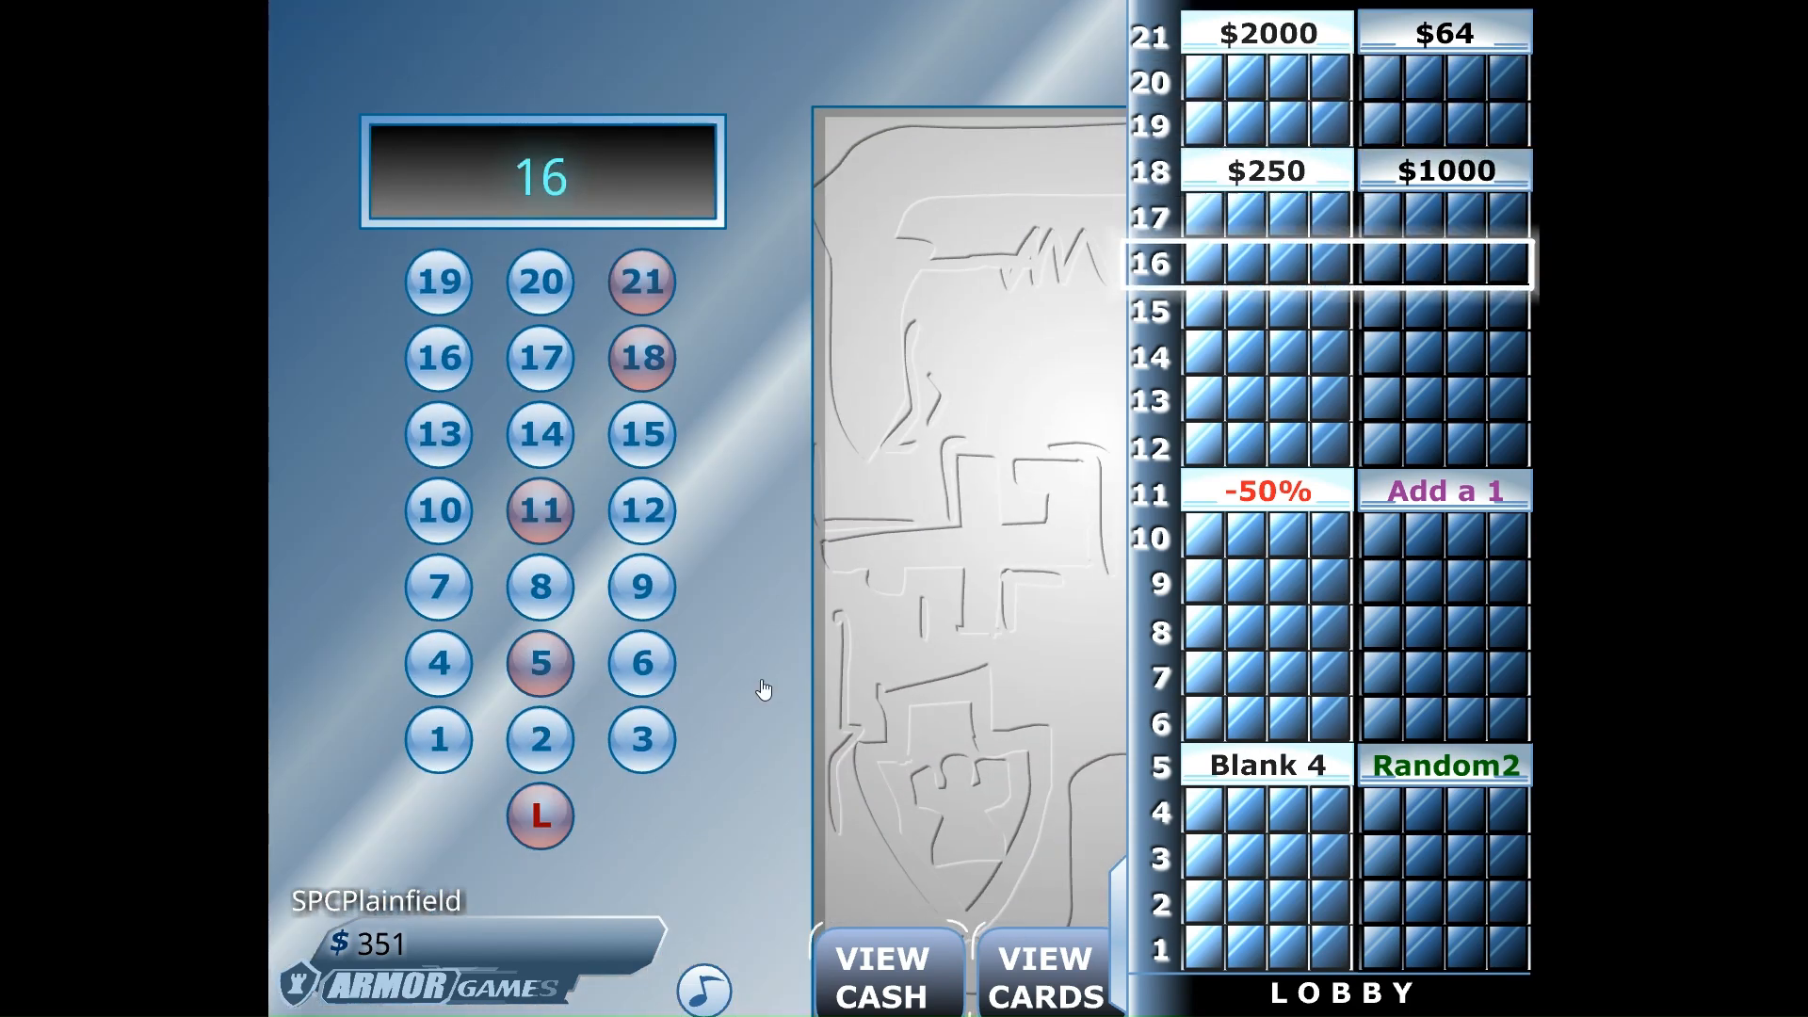
Step: Open the $250000 card on floor 2, then the left Add a 0 card on floor 8
left_click(436, 586)
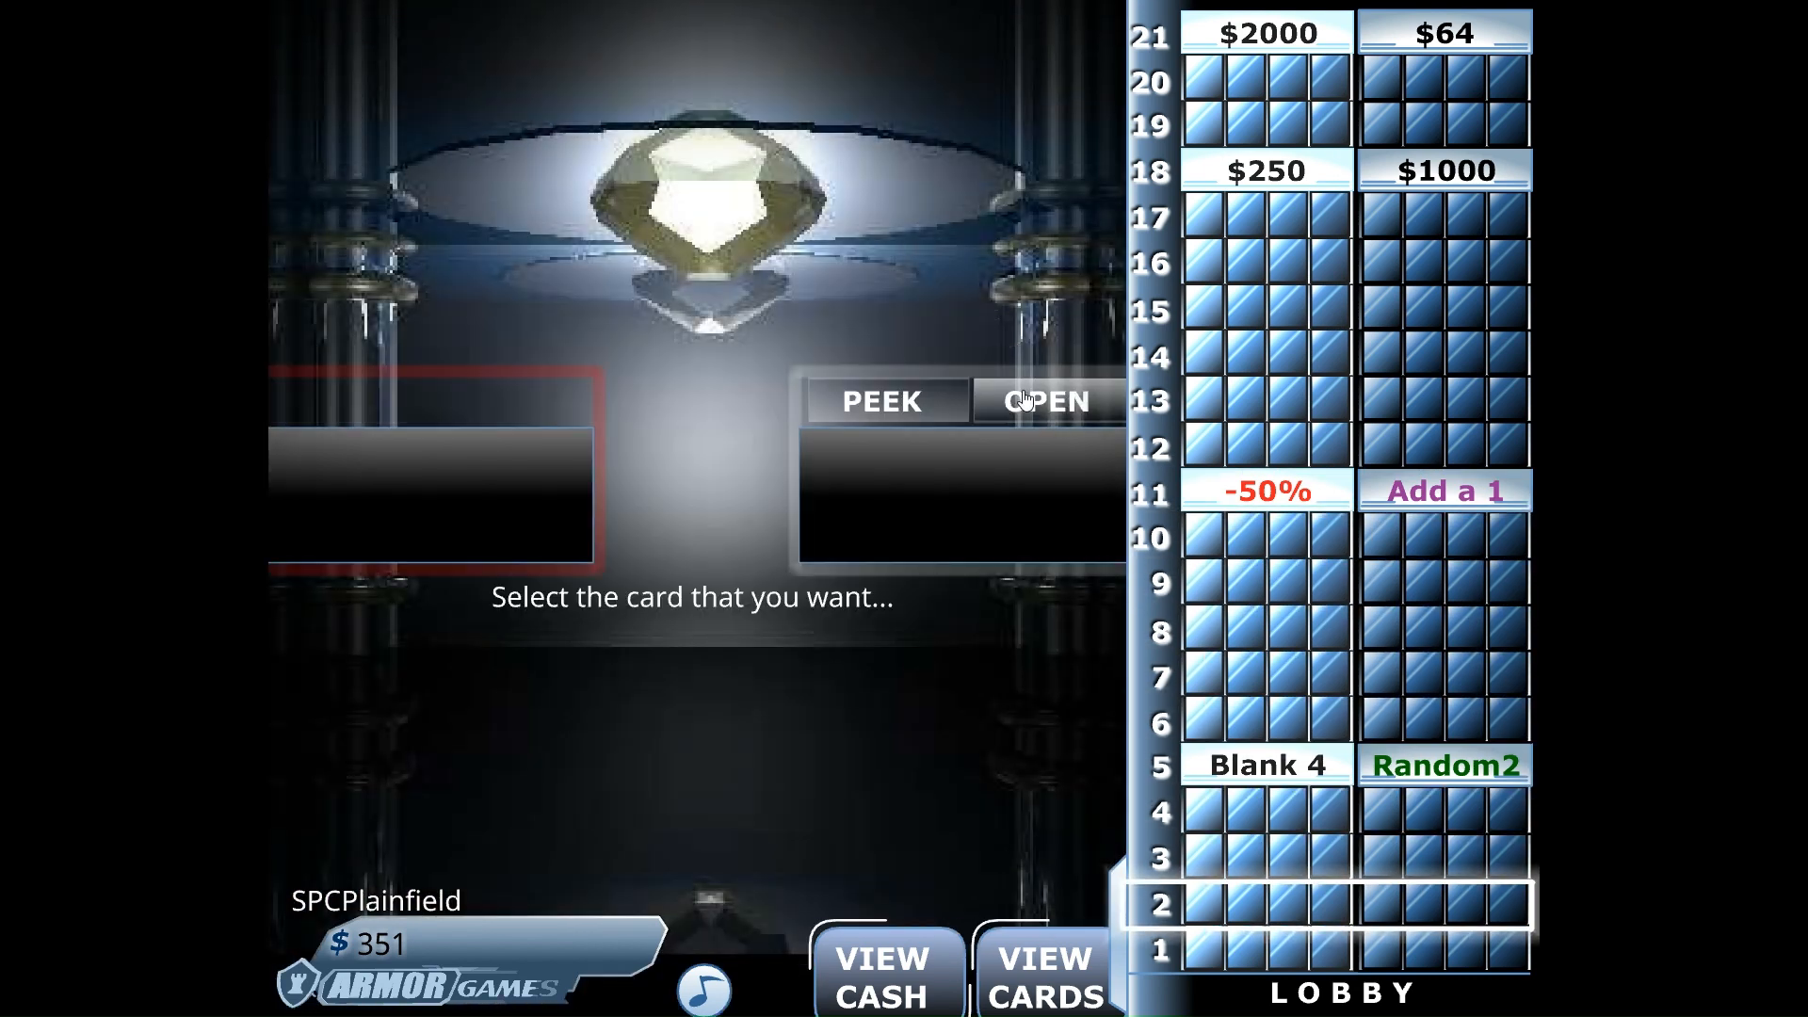
left_click(1043, 400)
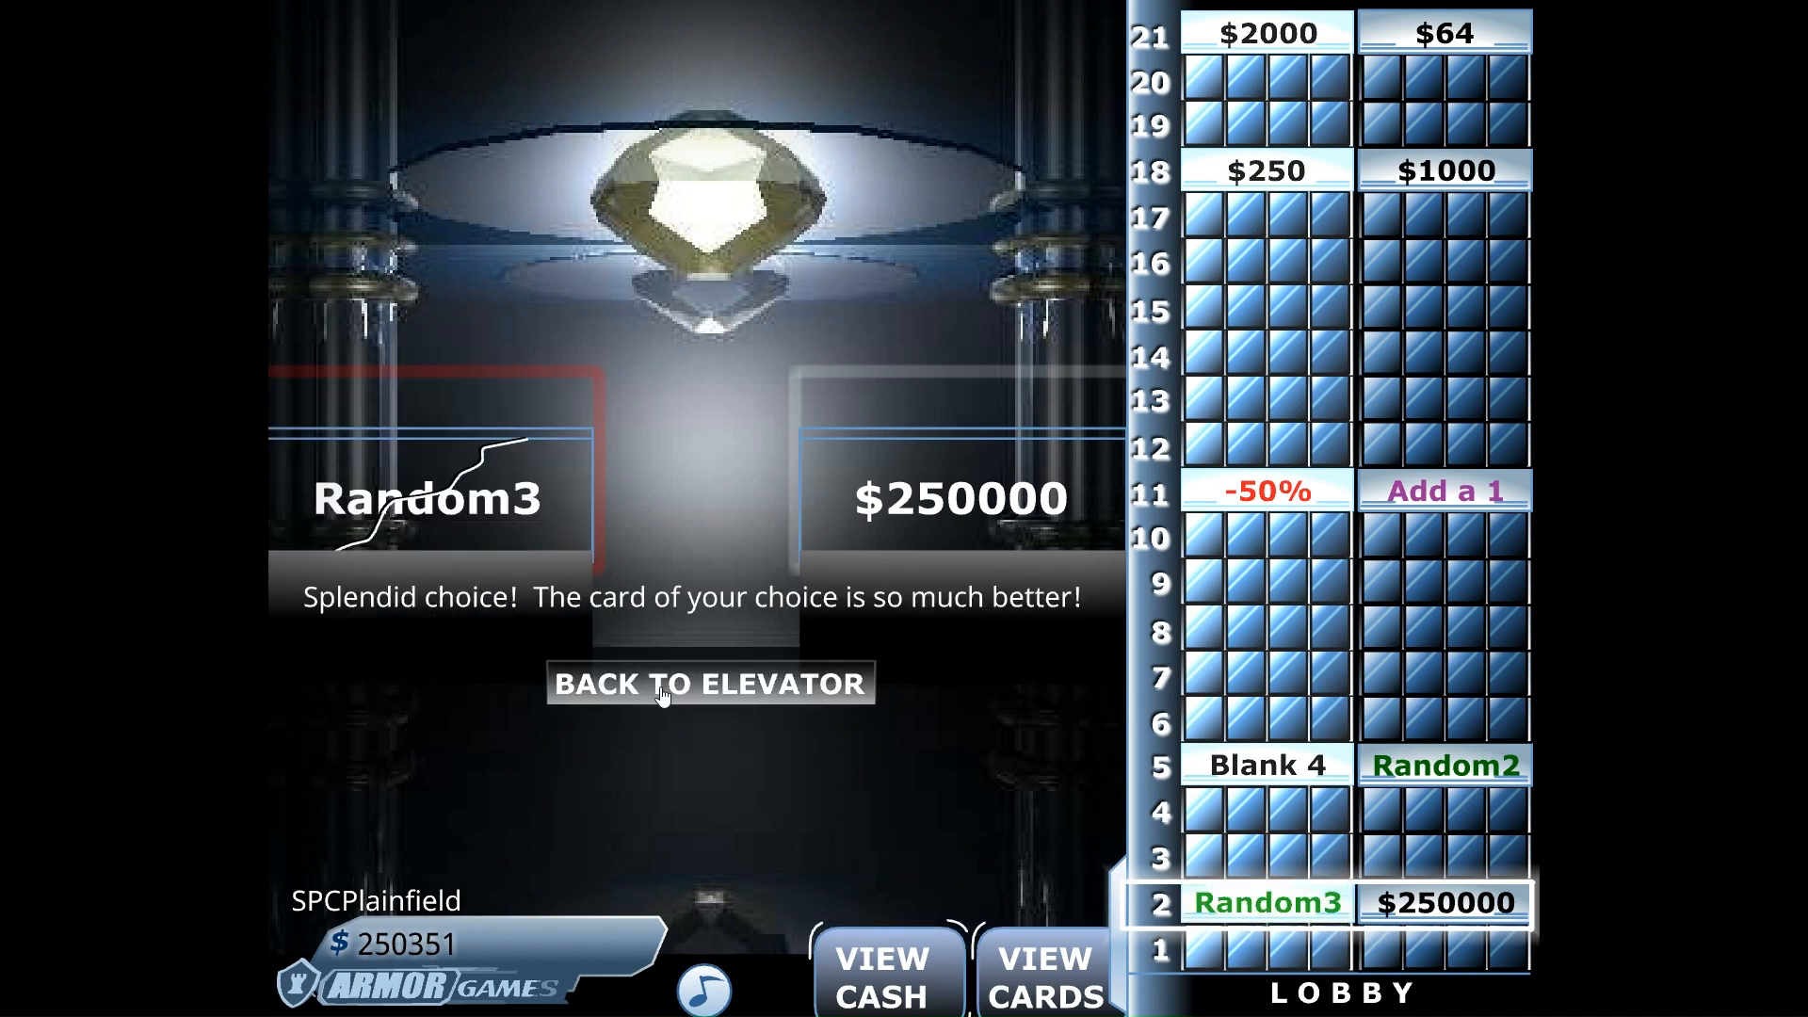
left_click(709, 683)
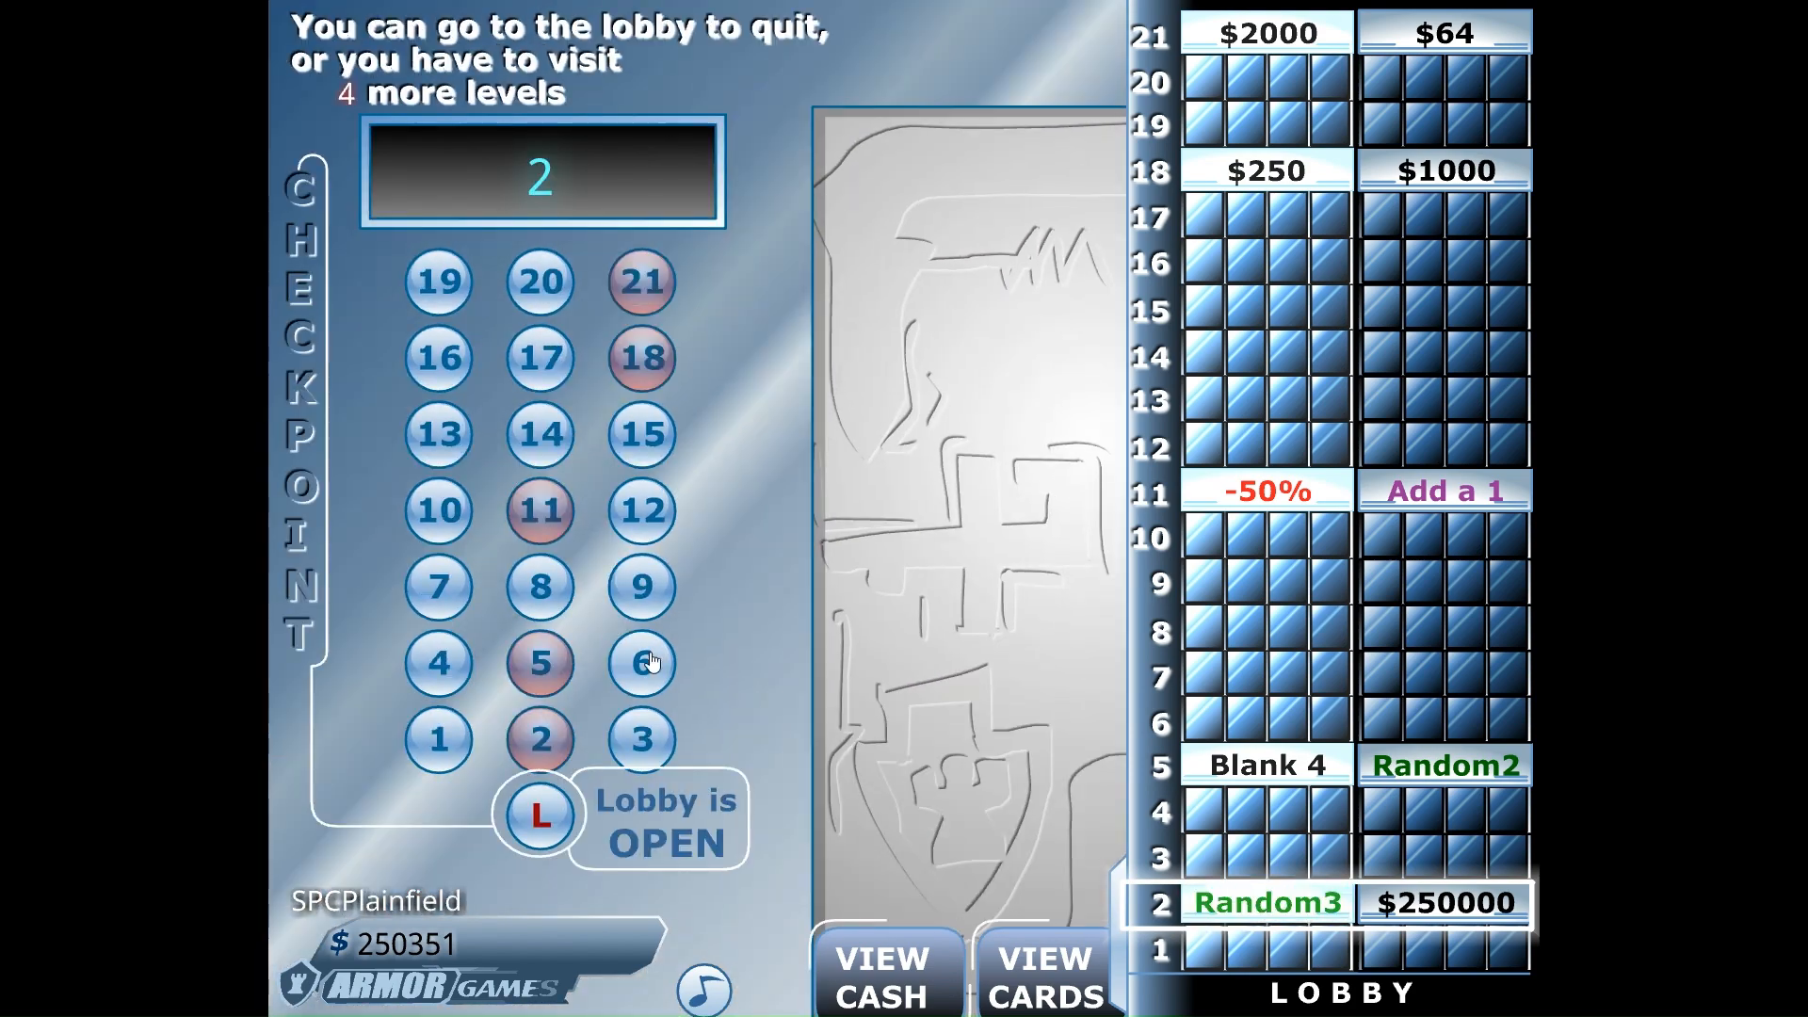
left_click(640, 662)
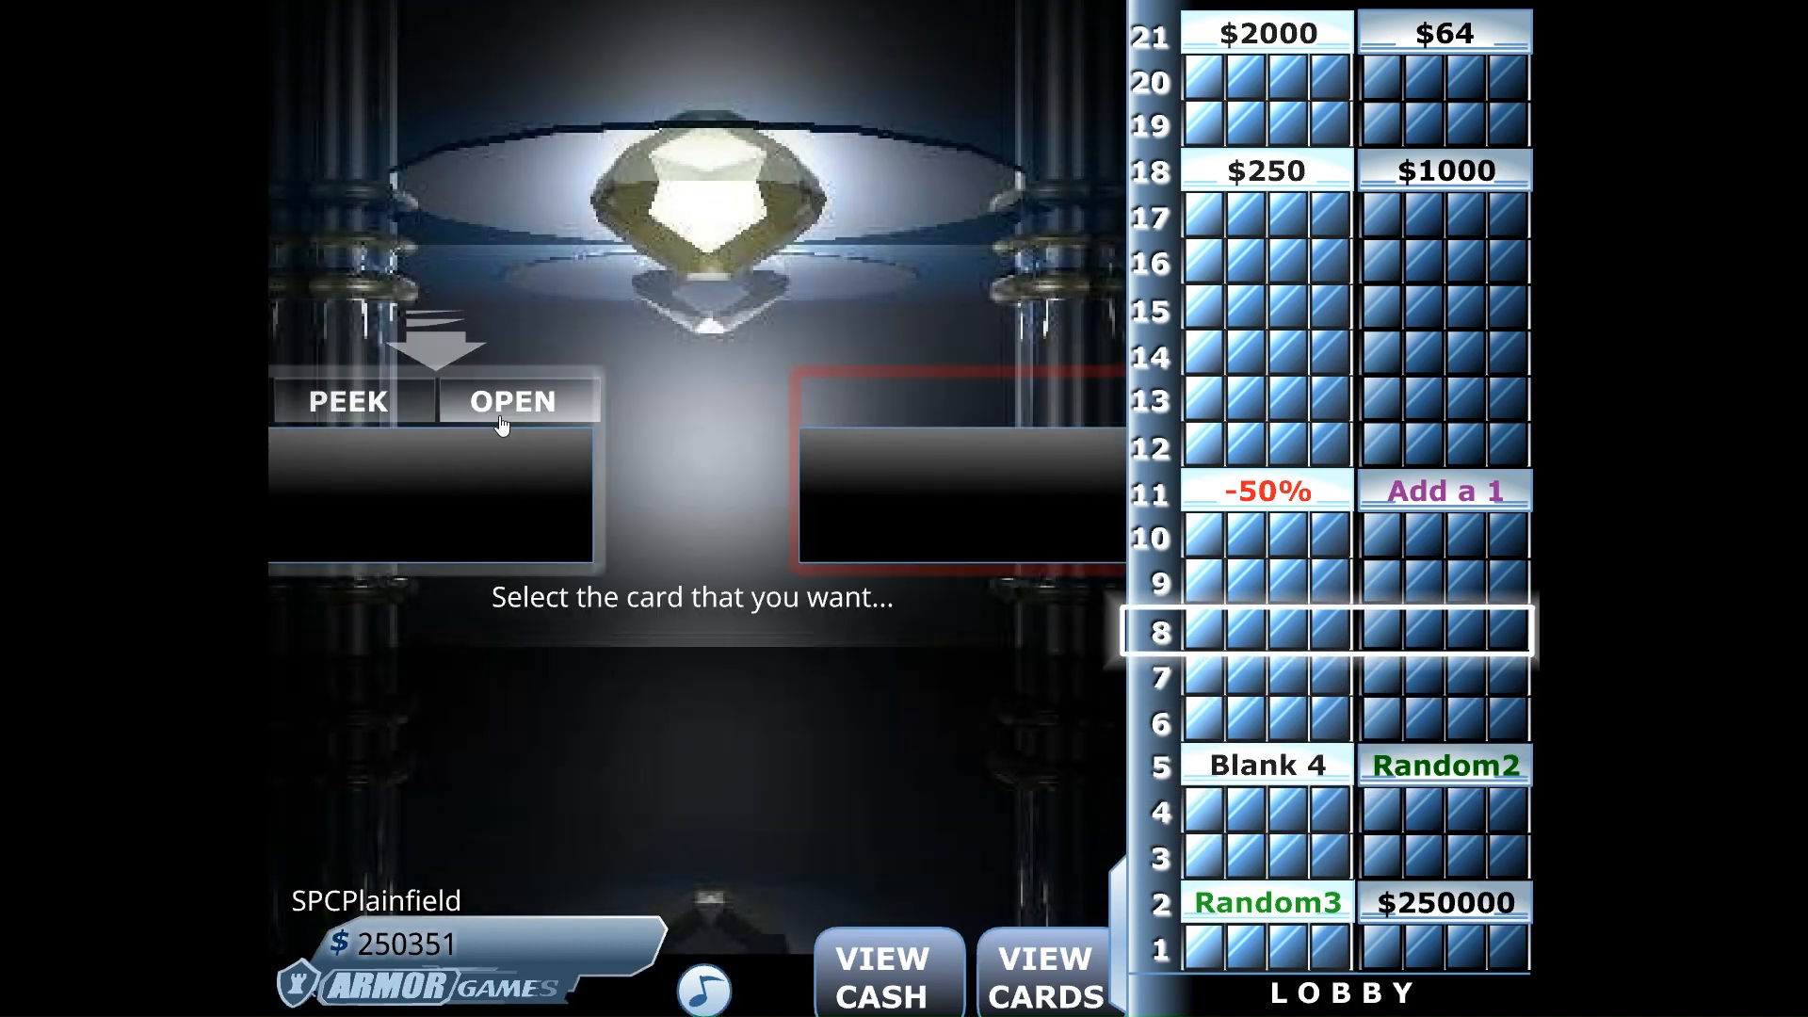
left_click(511, 400)
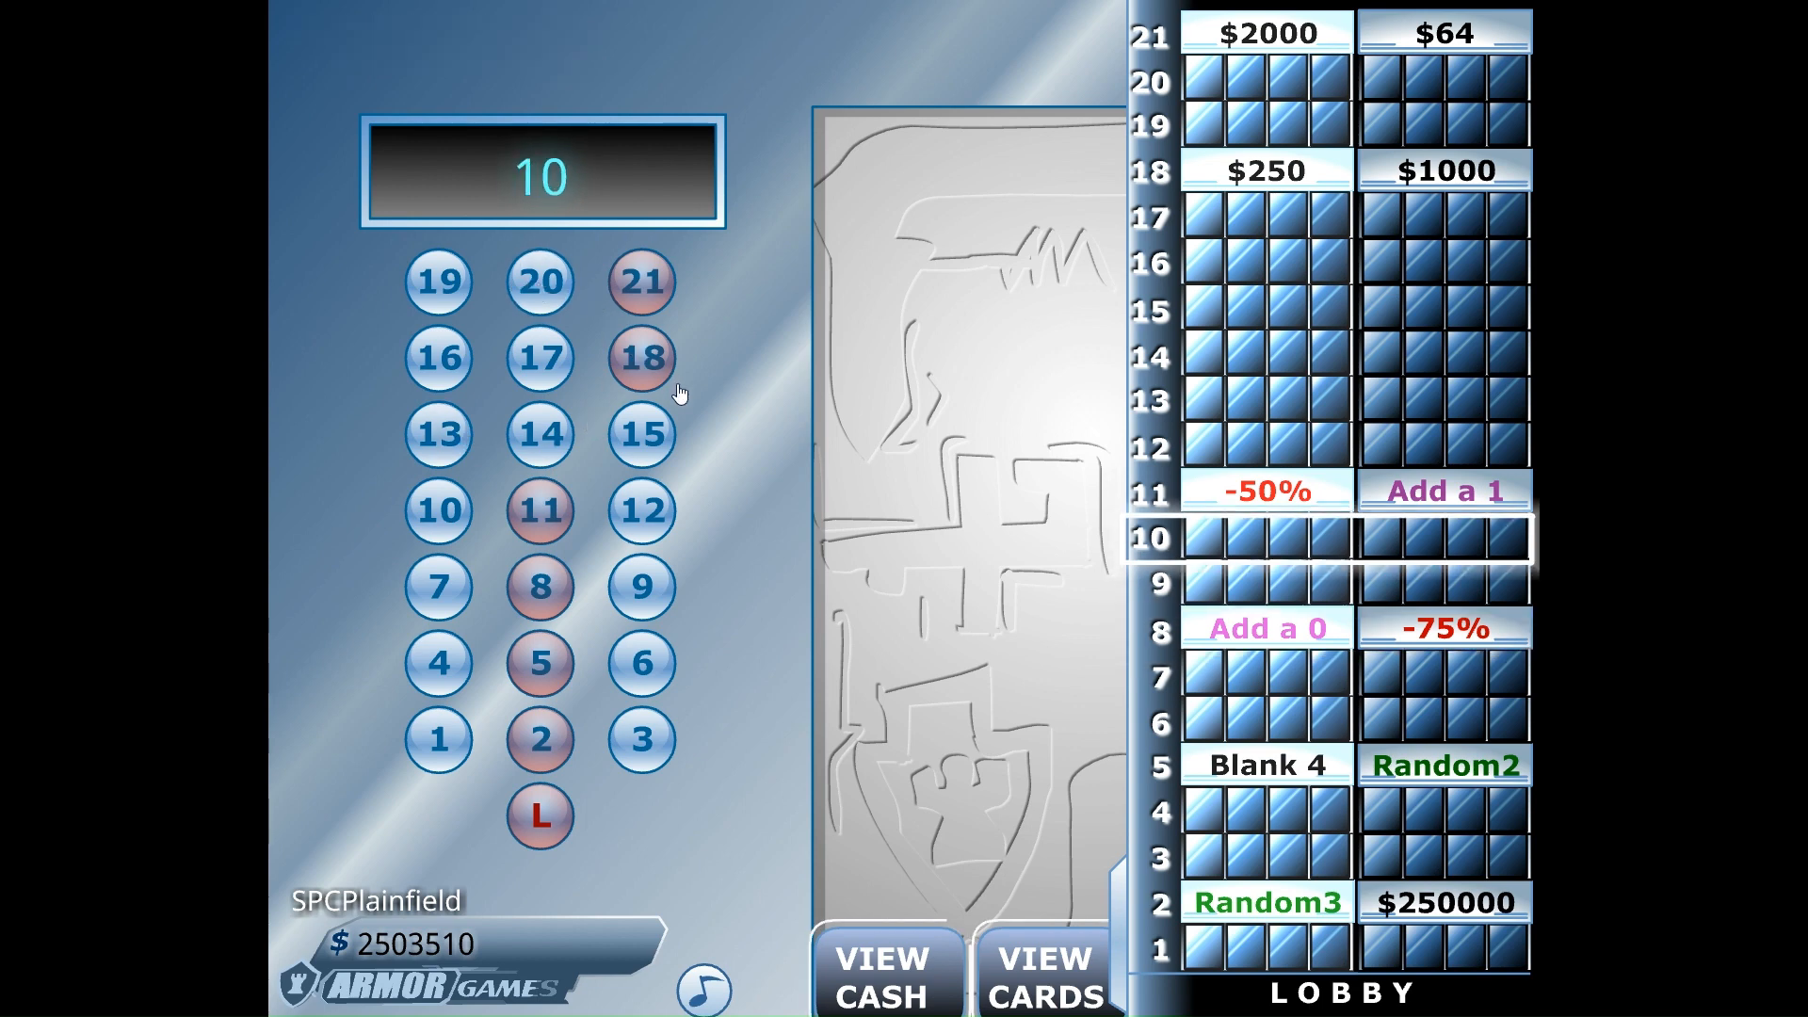
Step: Pick the left +75% card on floor 20, reveal the other, then open floor 12's right card
left_click(436, 282)
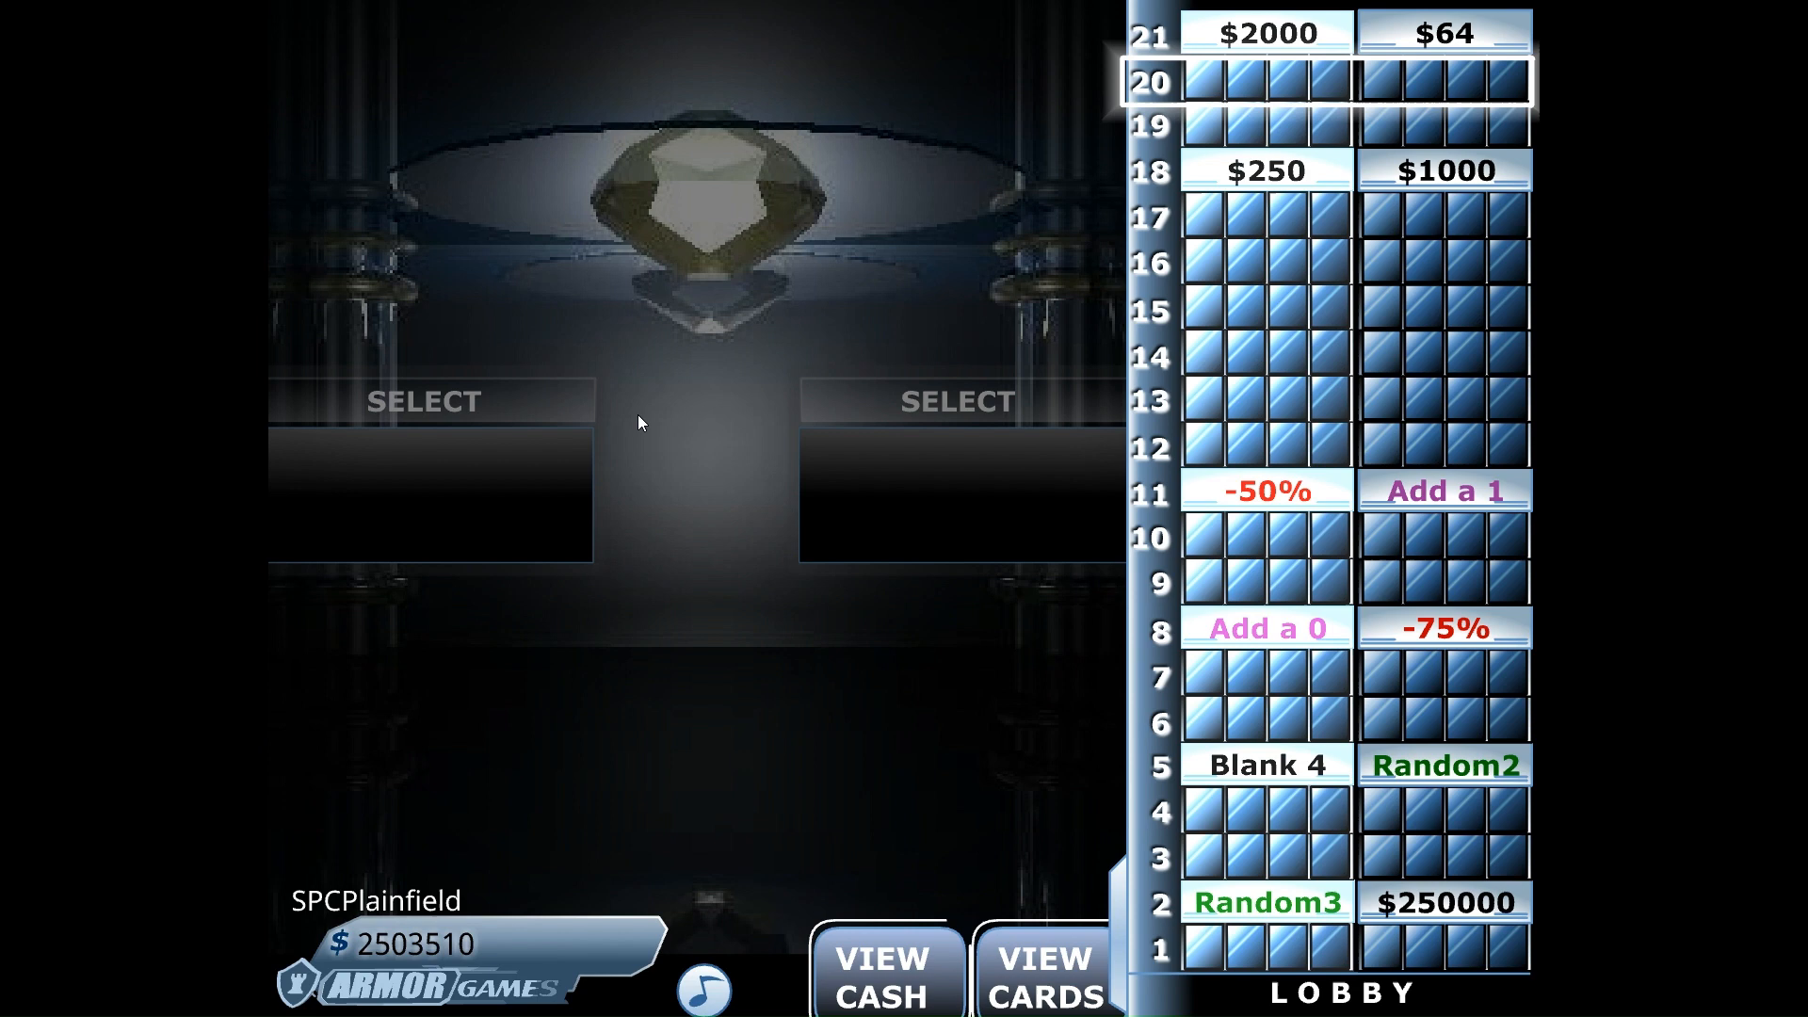
left_click(425, 401)
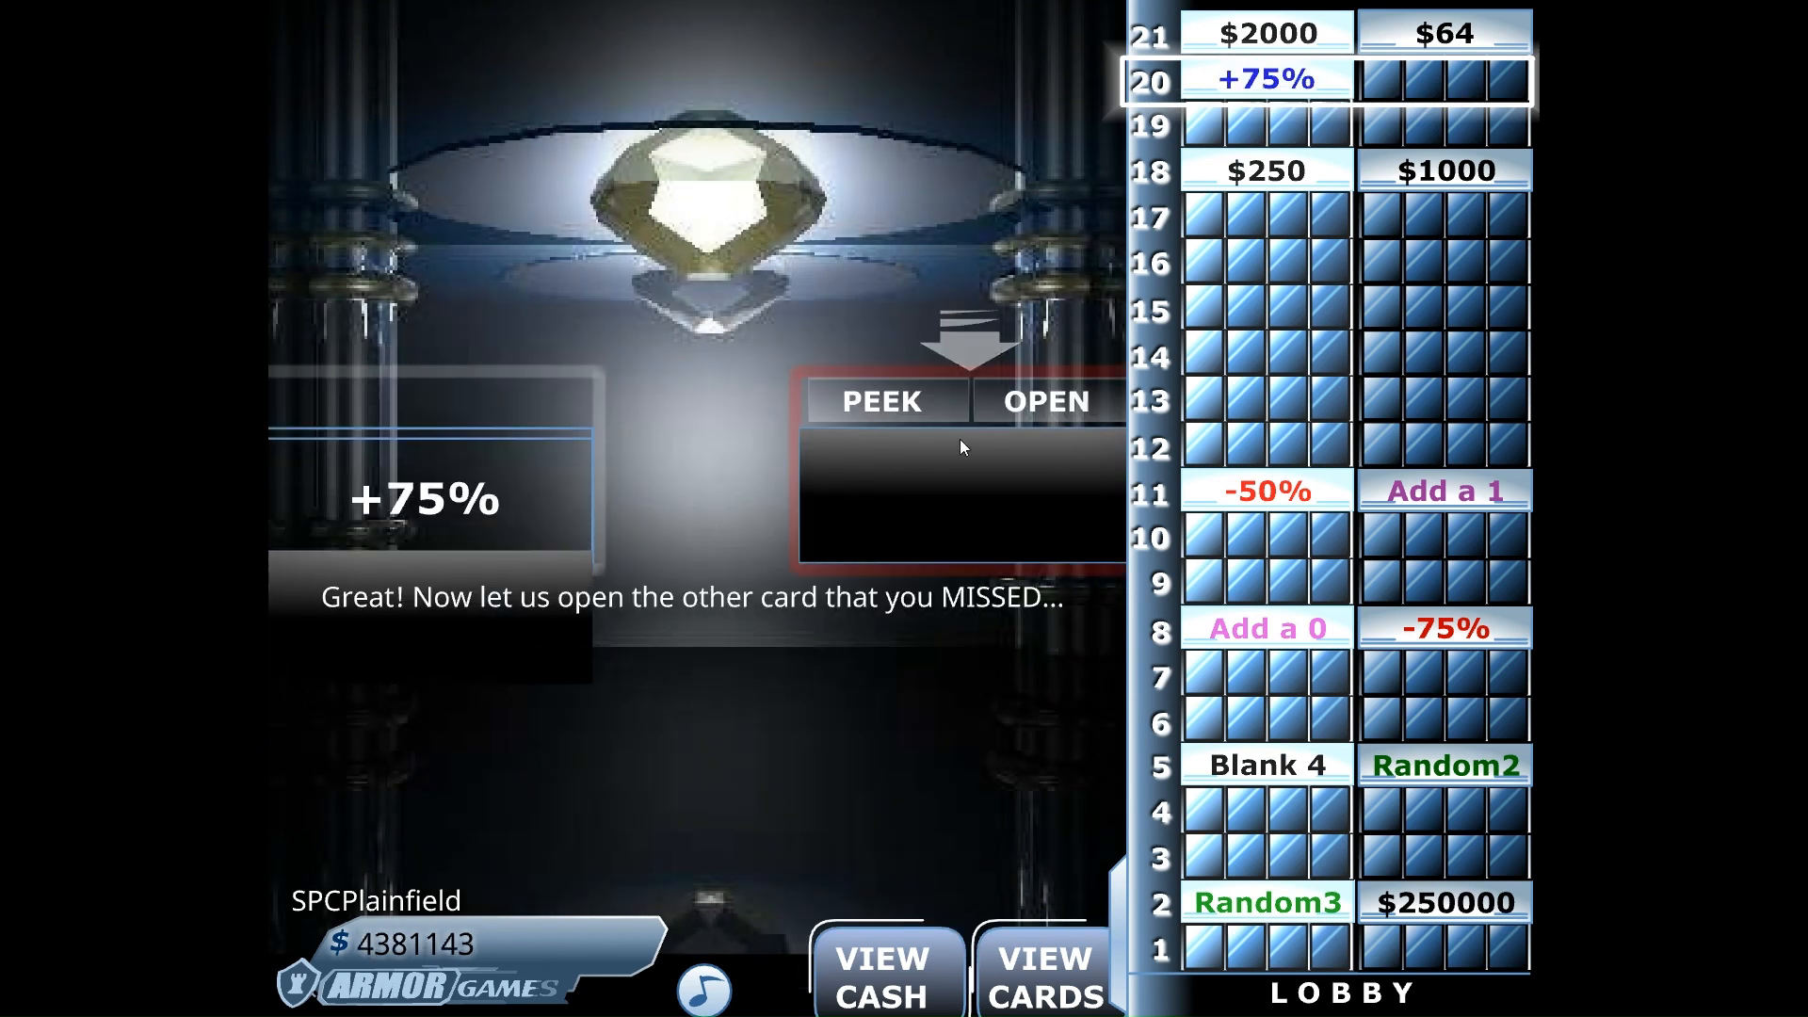
left_click(1045, 402)
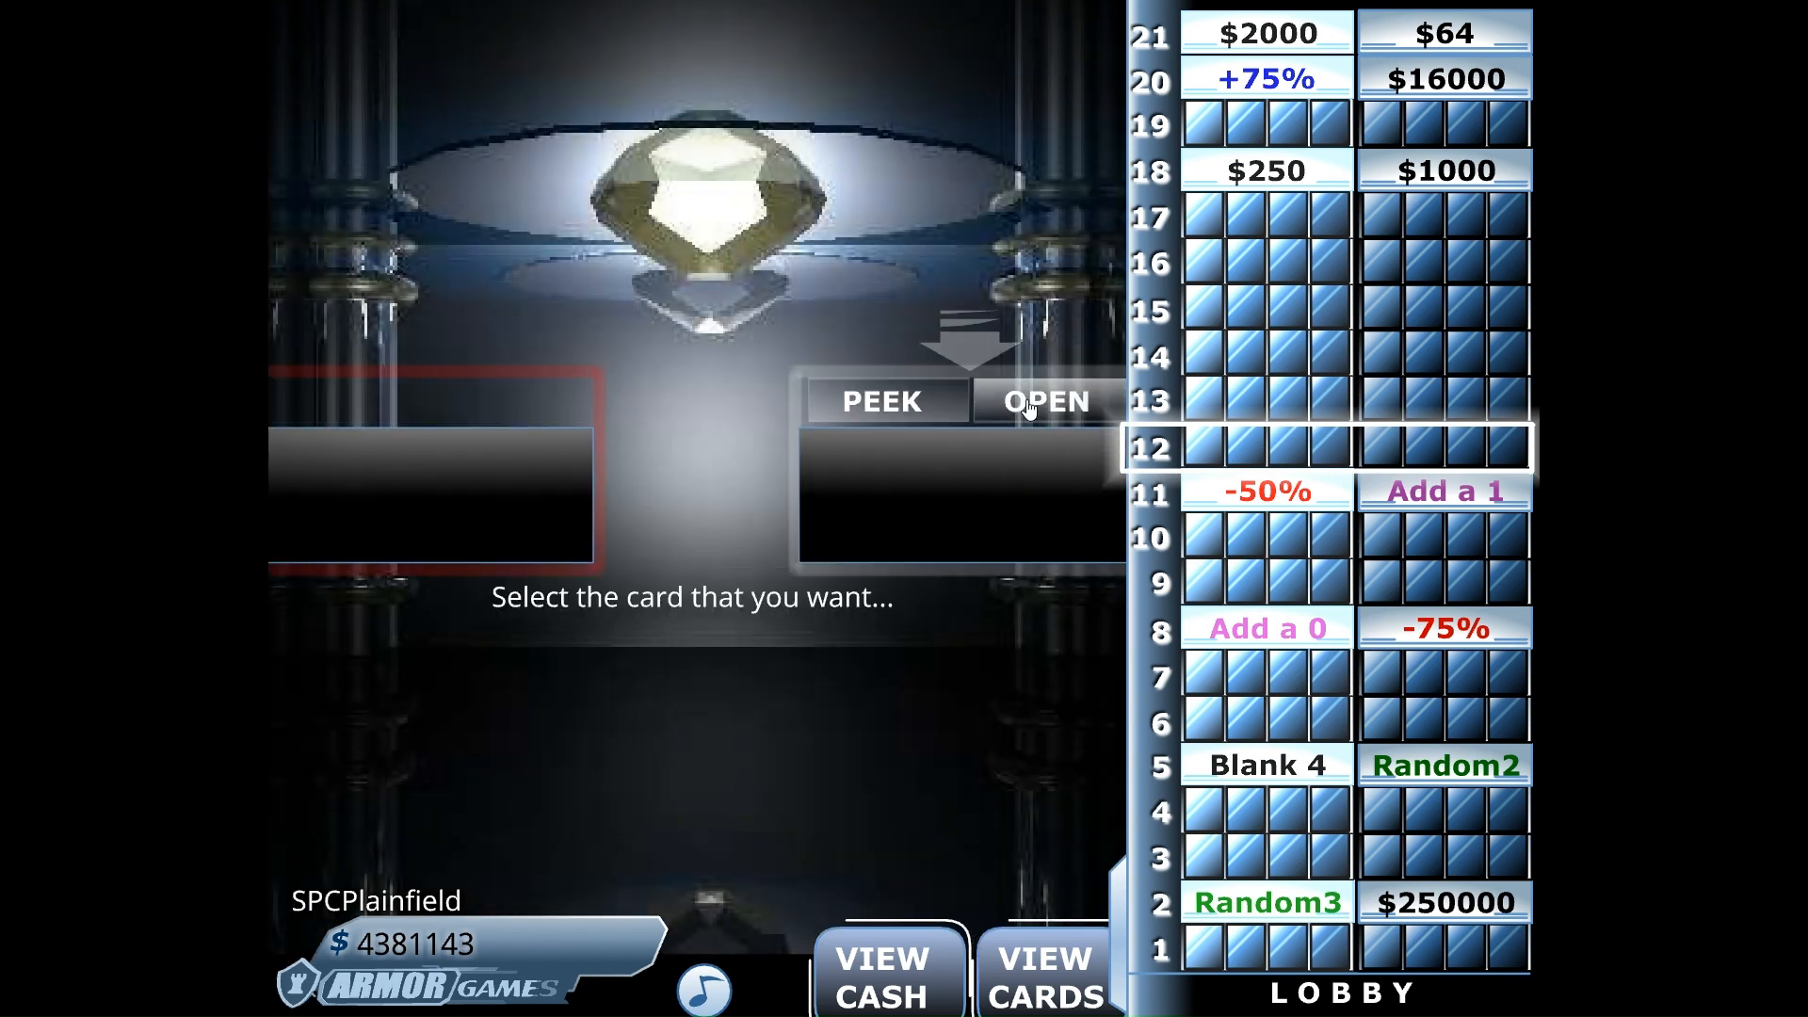
left_click(1043, 402)
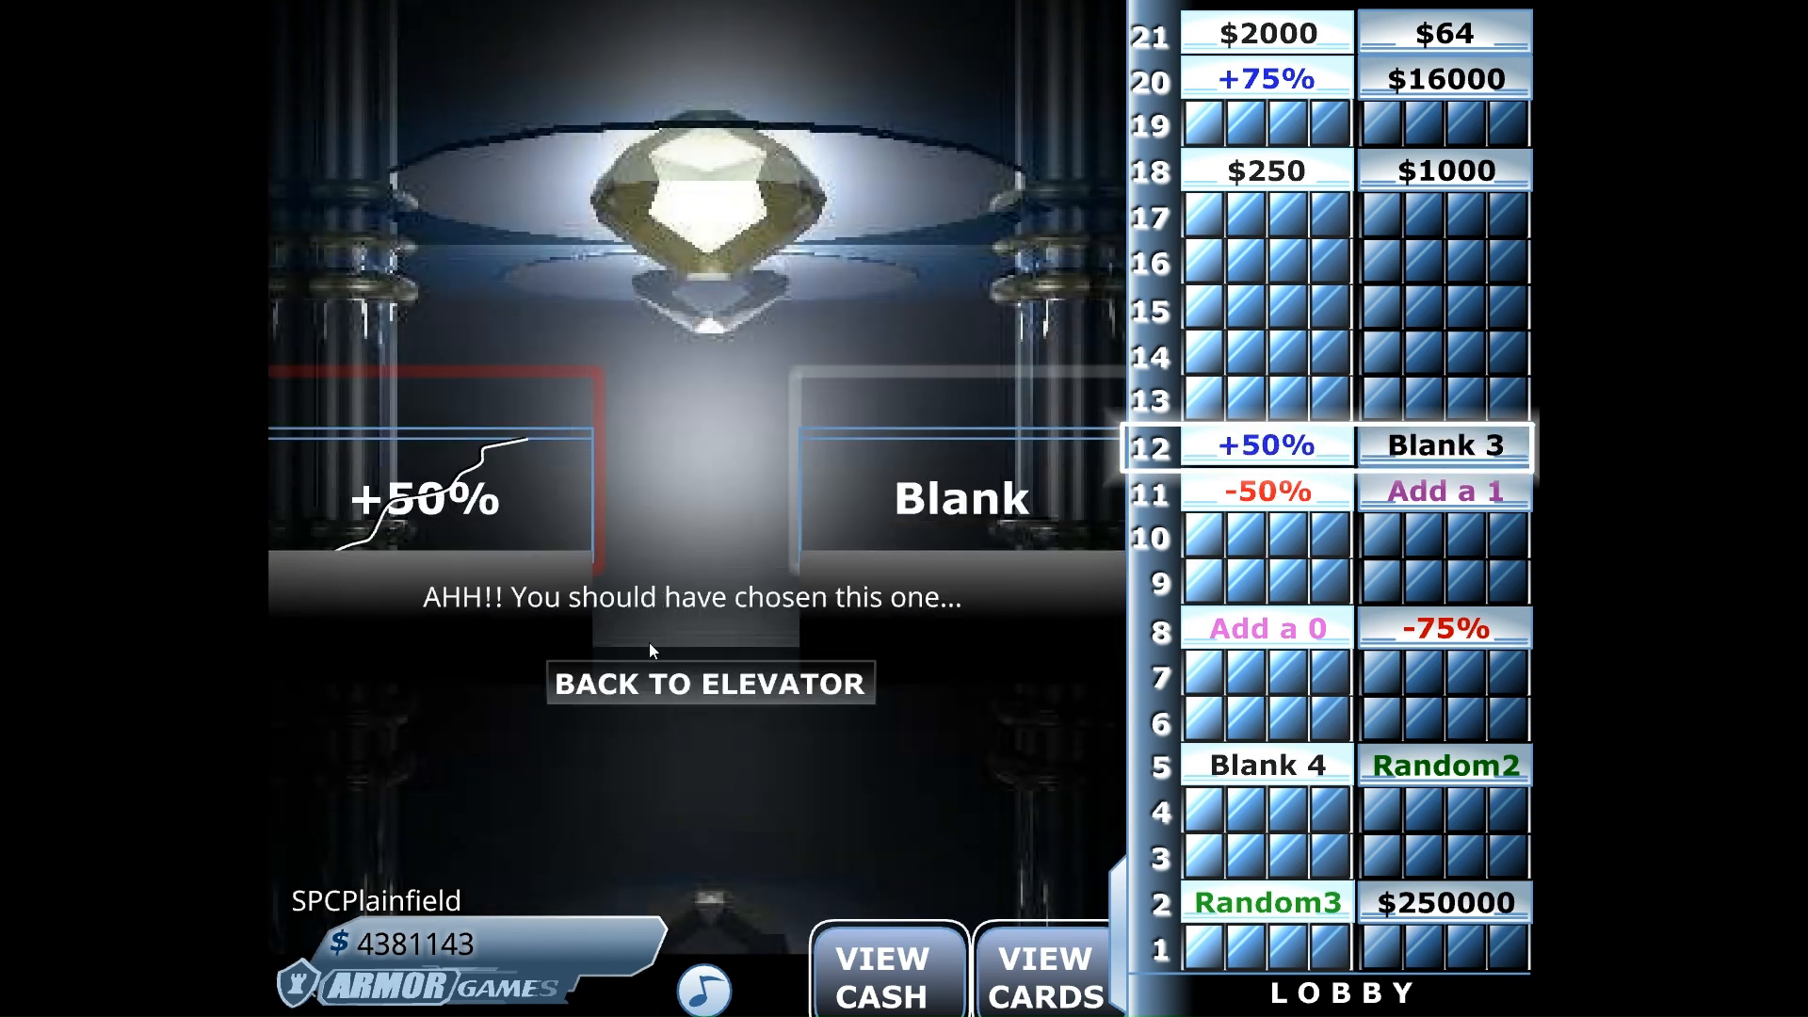
left_click(709, 682)
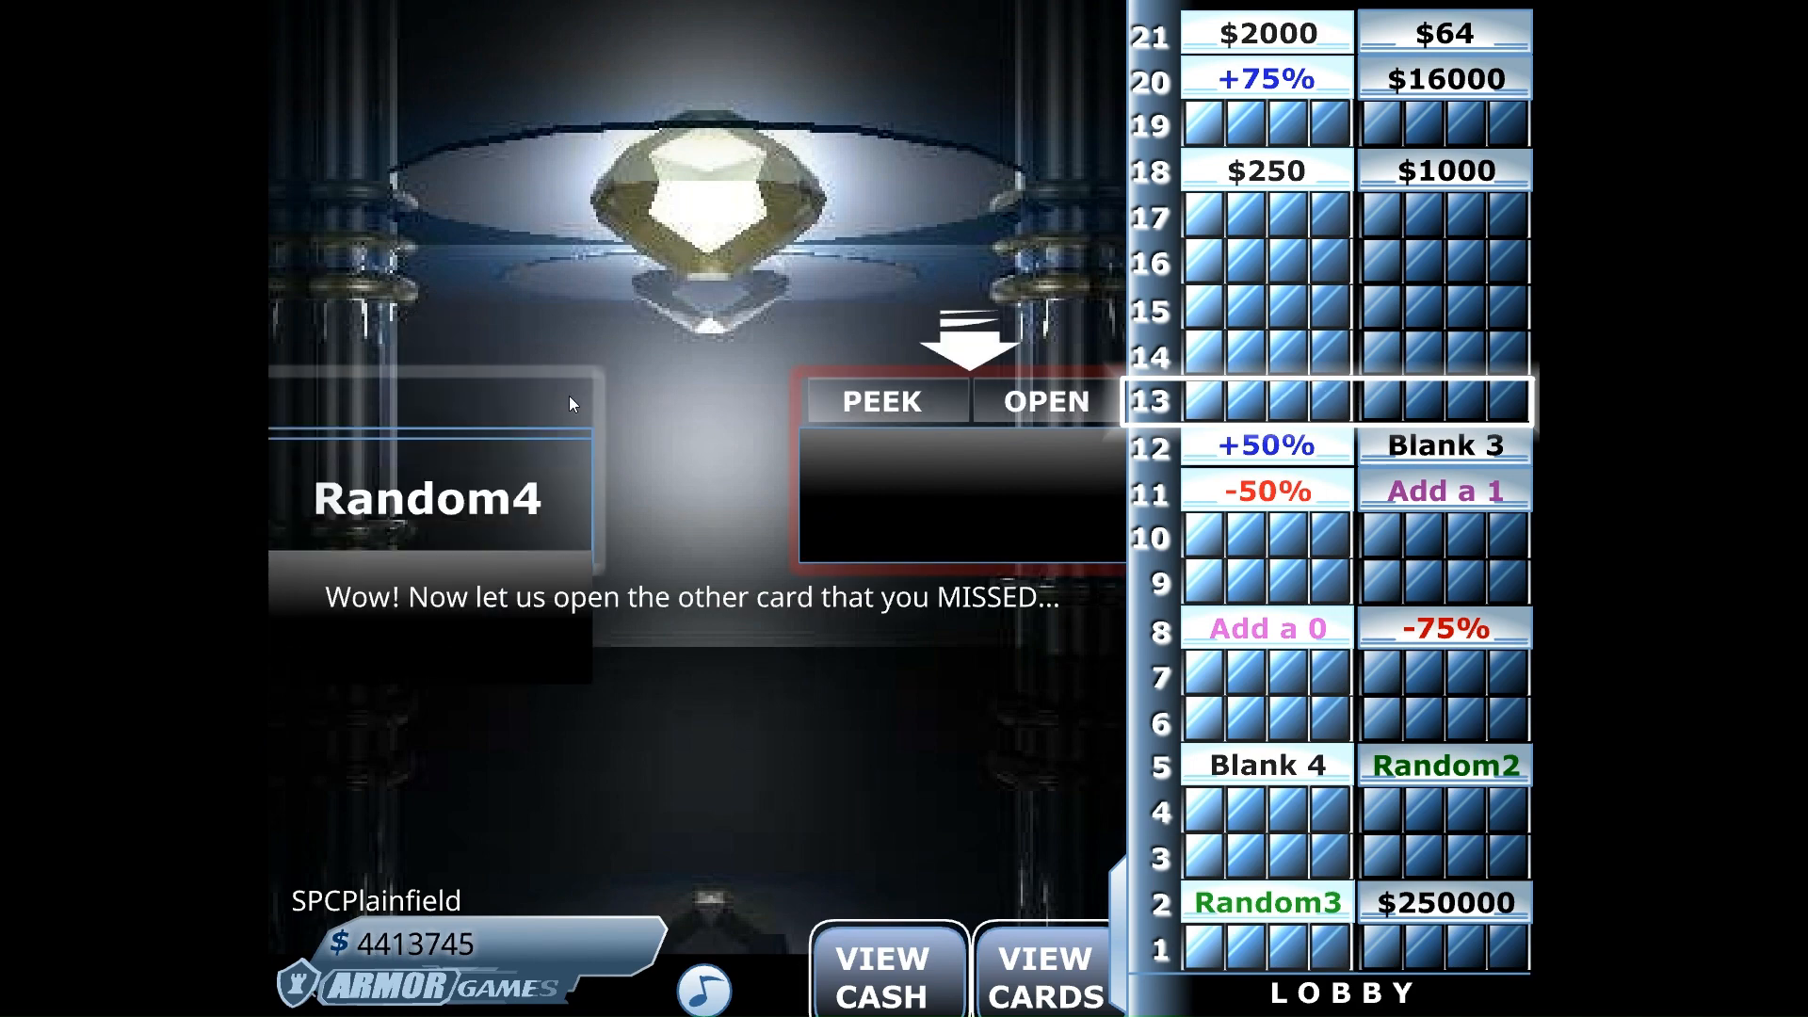
Step: Reveal floor 13's missed Random1 card and return to the elevator at $4413745
left_click(1044, 401)
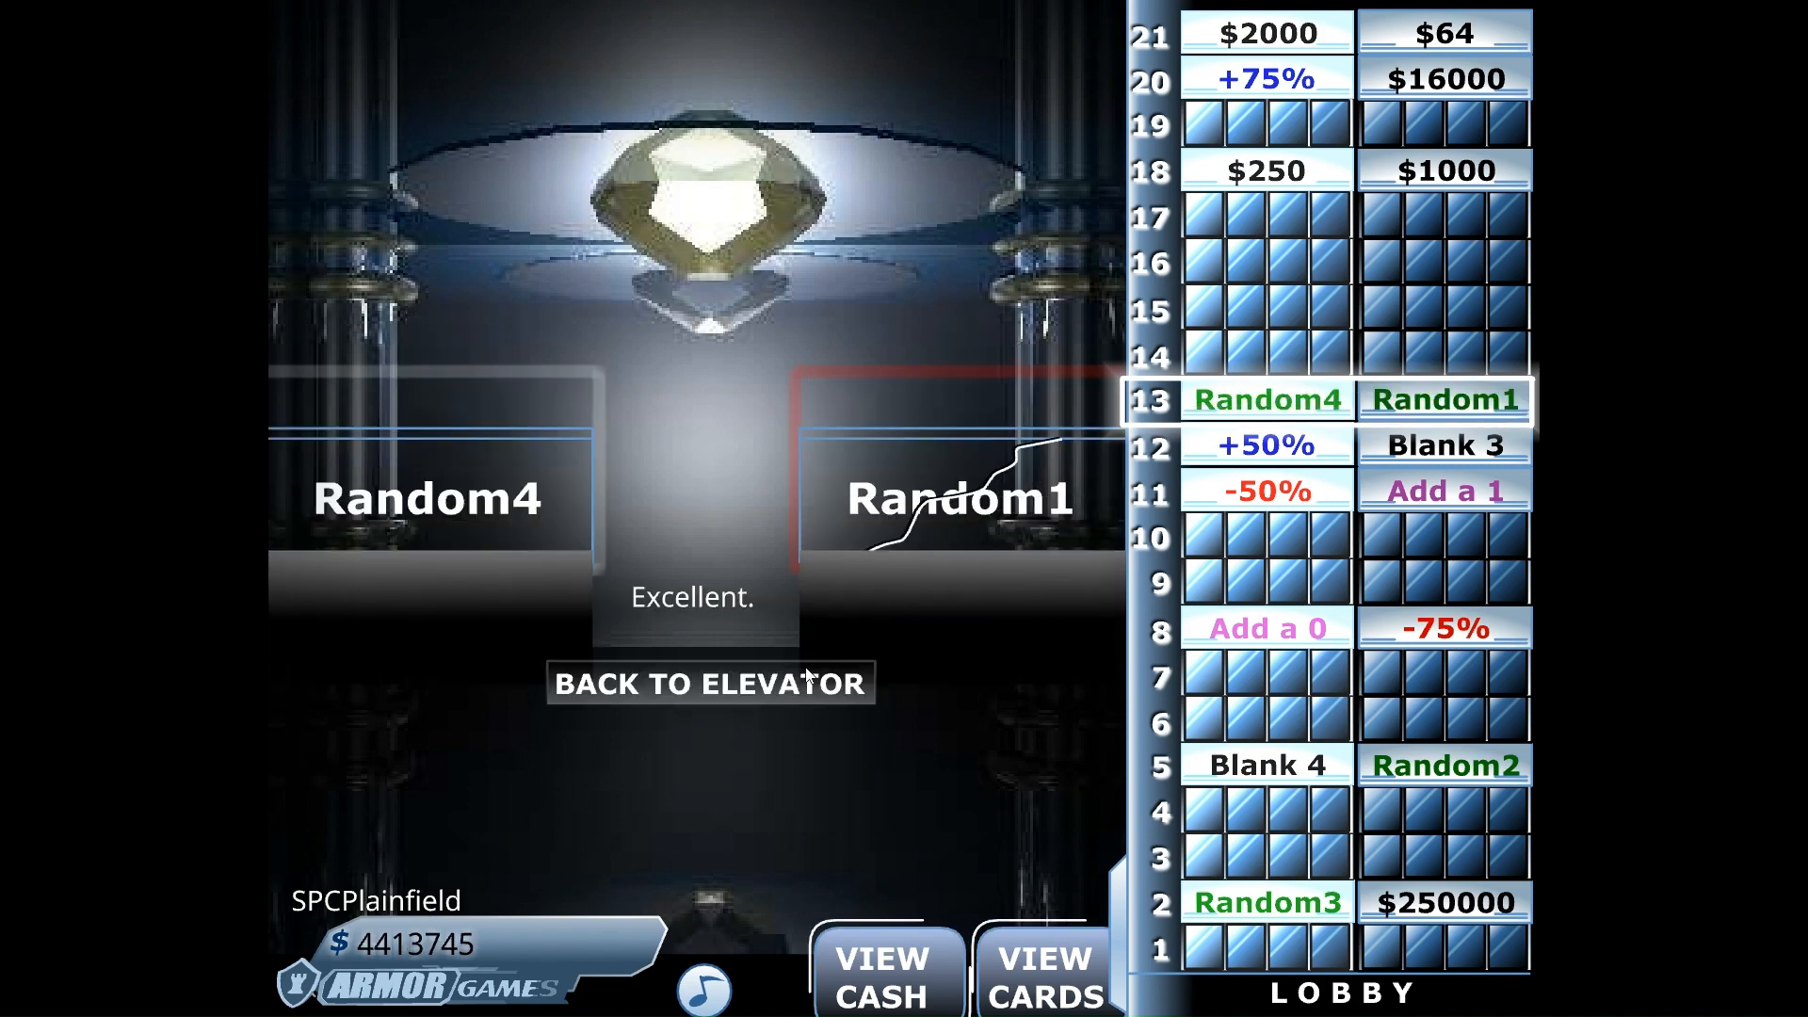
left_click(709, 683)
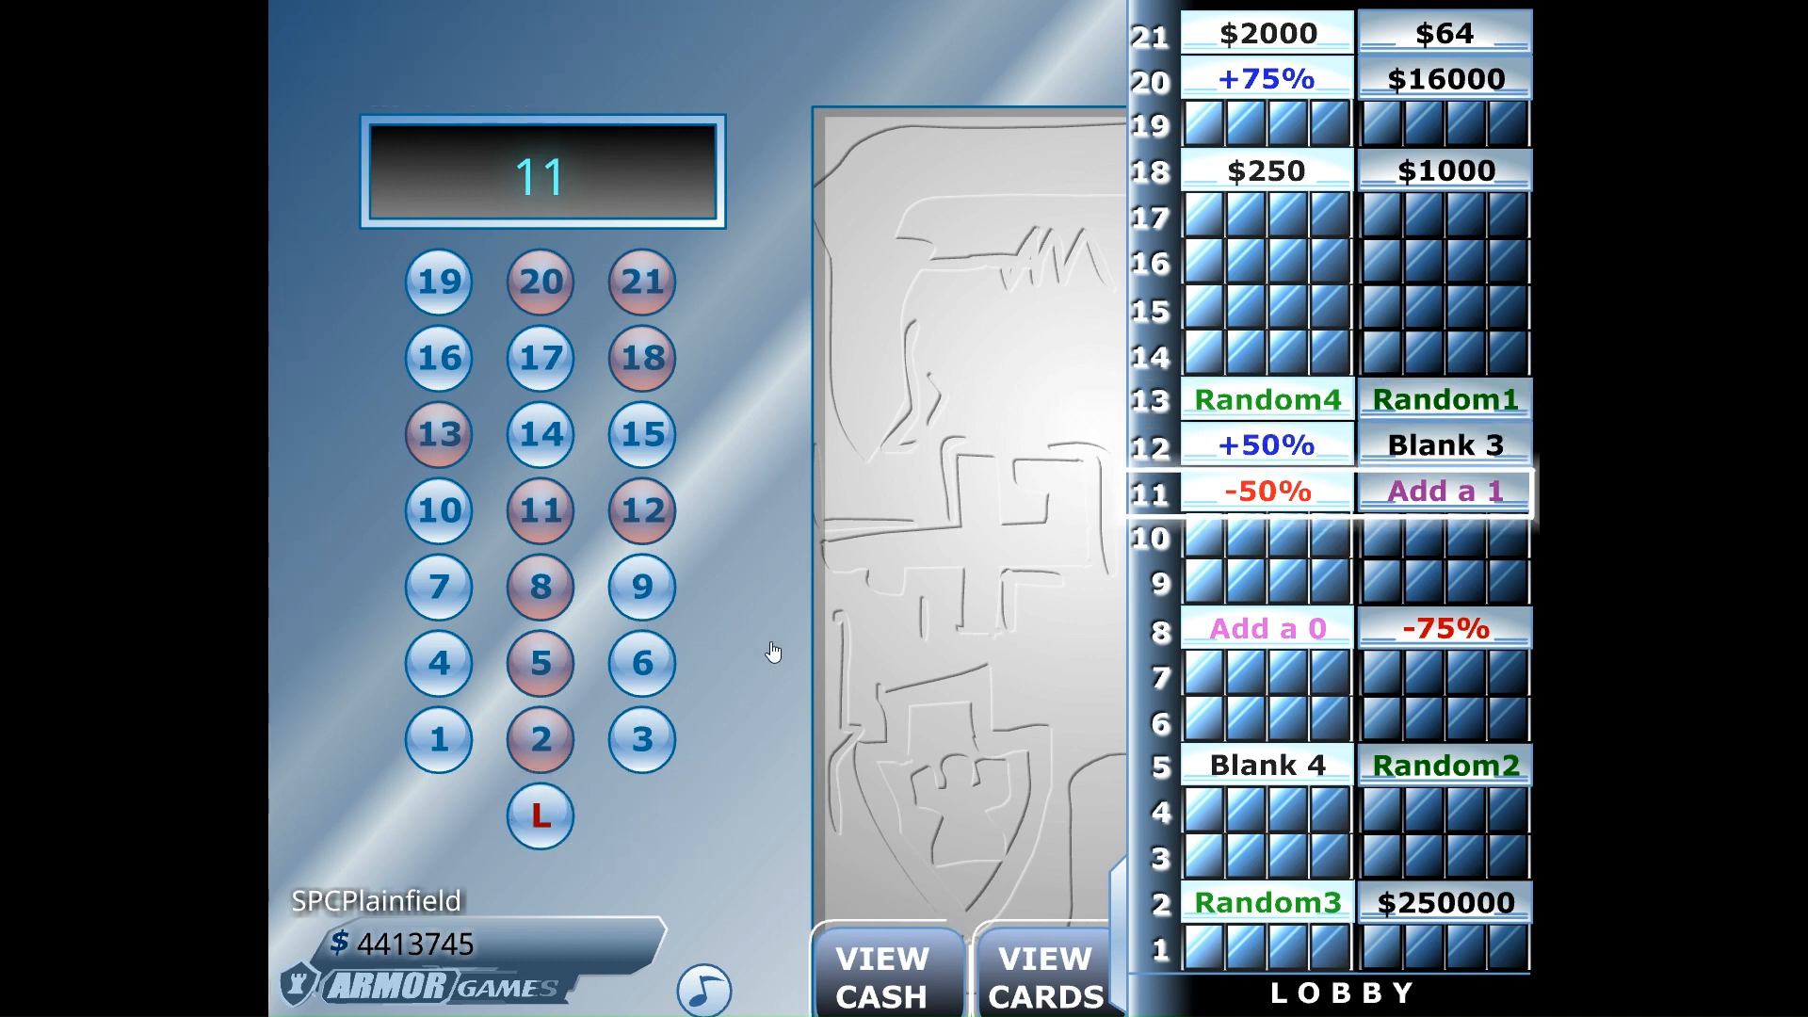
Step: Press the L lobby button to end the run and view Total Winnings
left_click(540, 739)
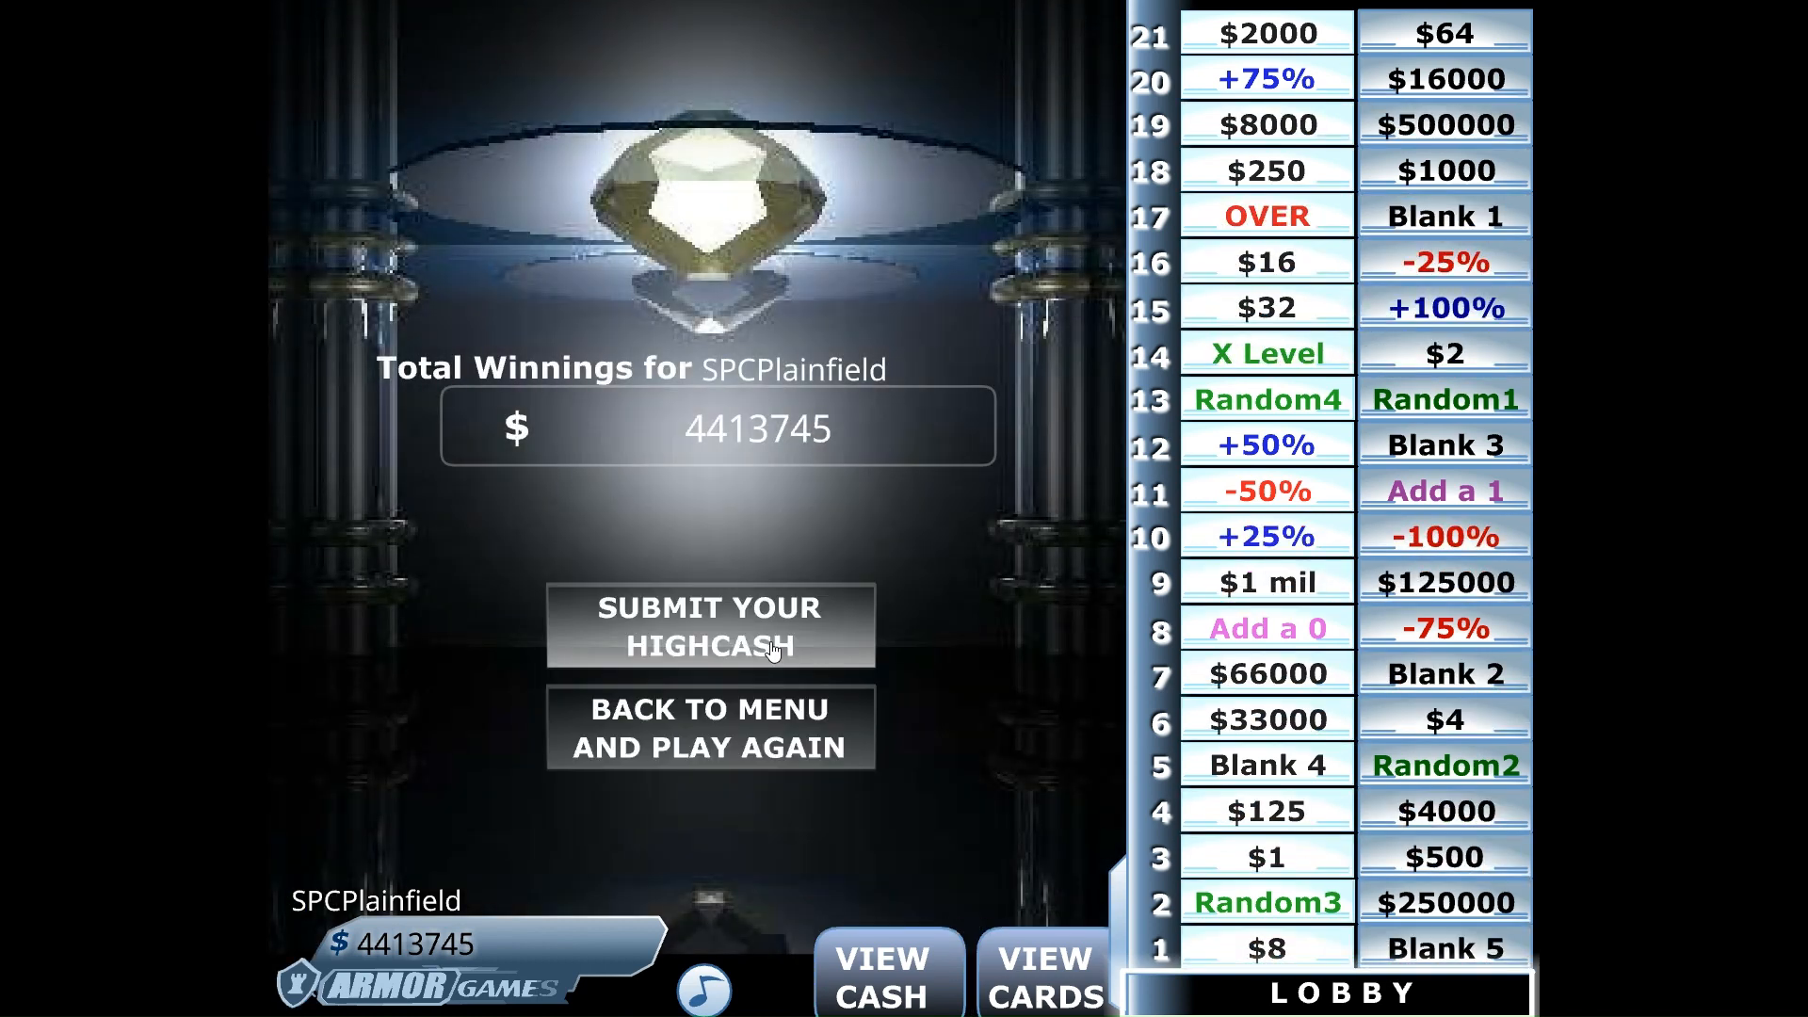
mouse_move(1453, 785)
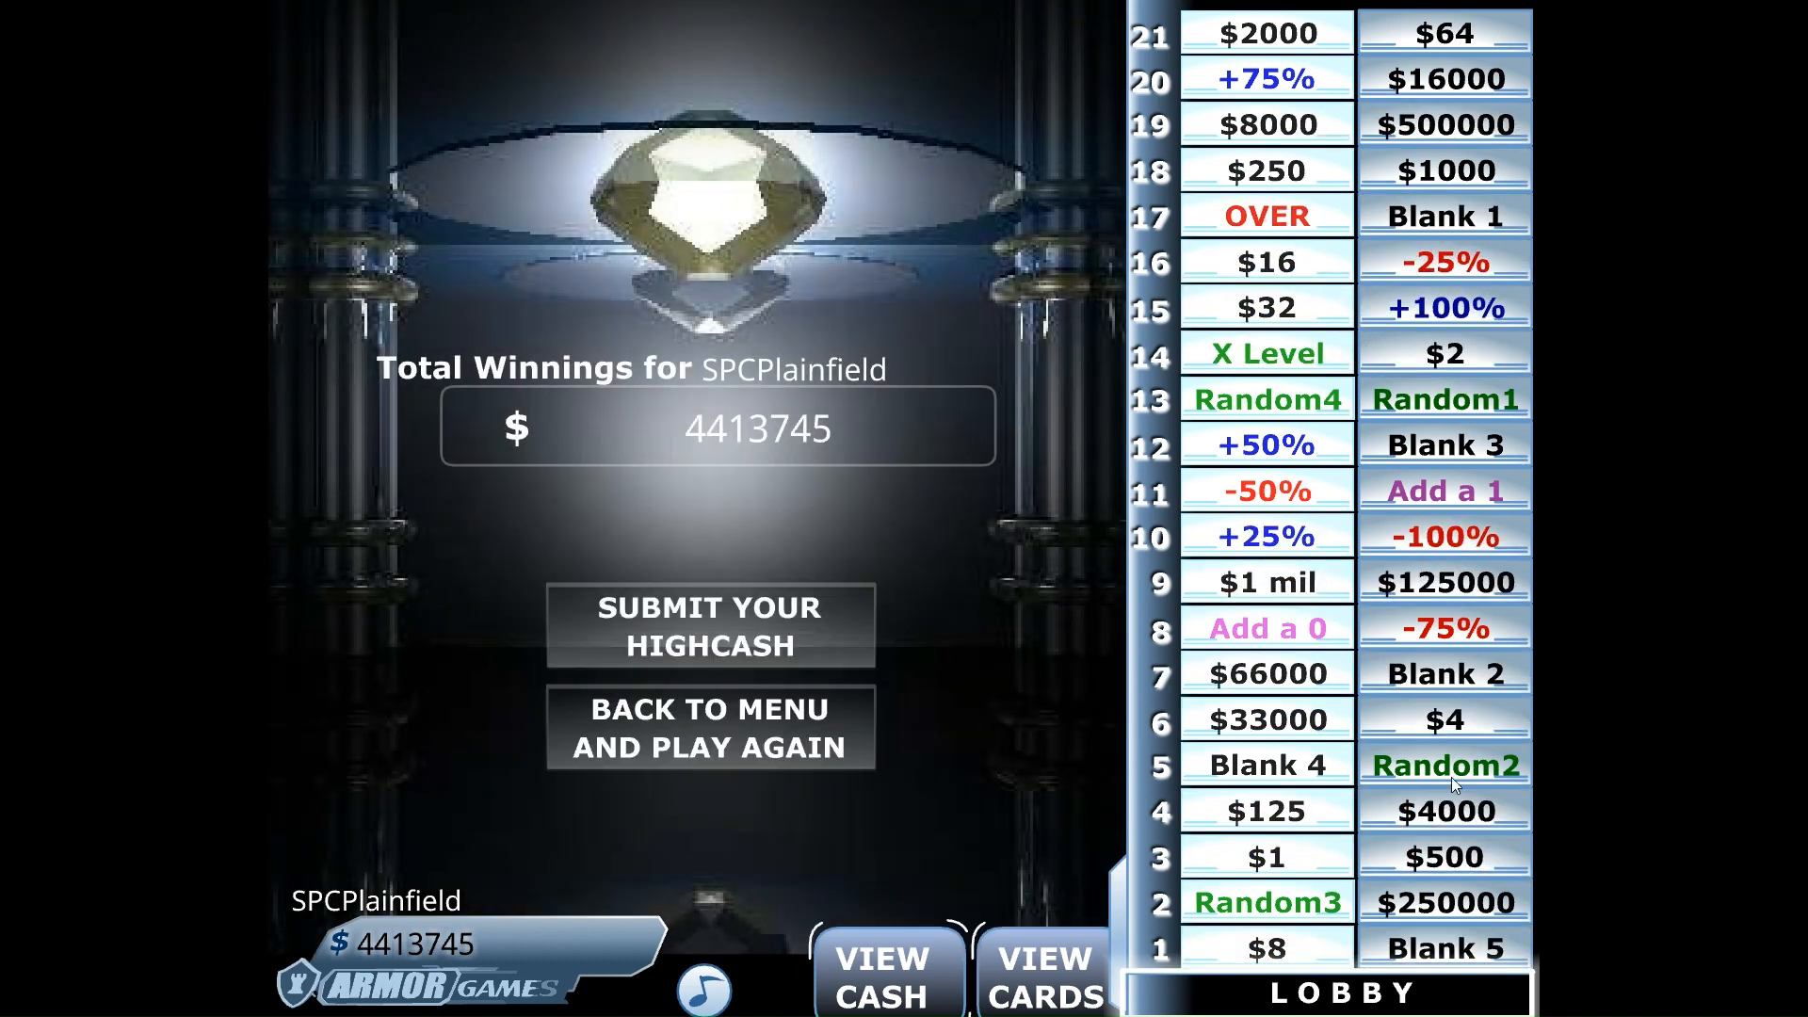
mouse_move(990, 613)
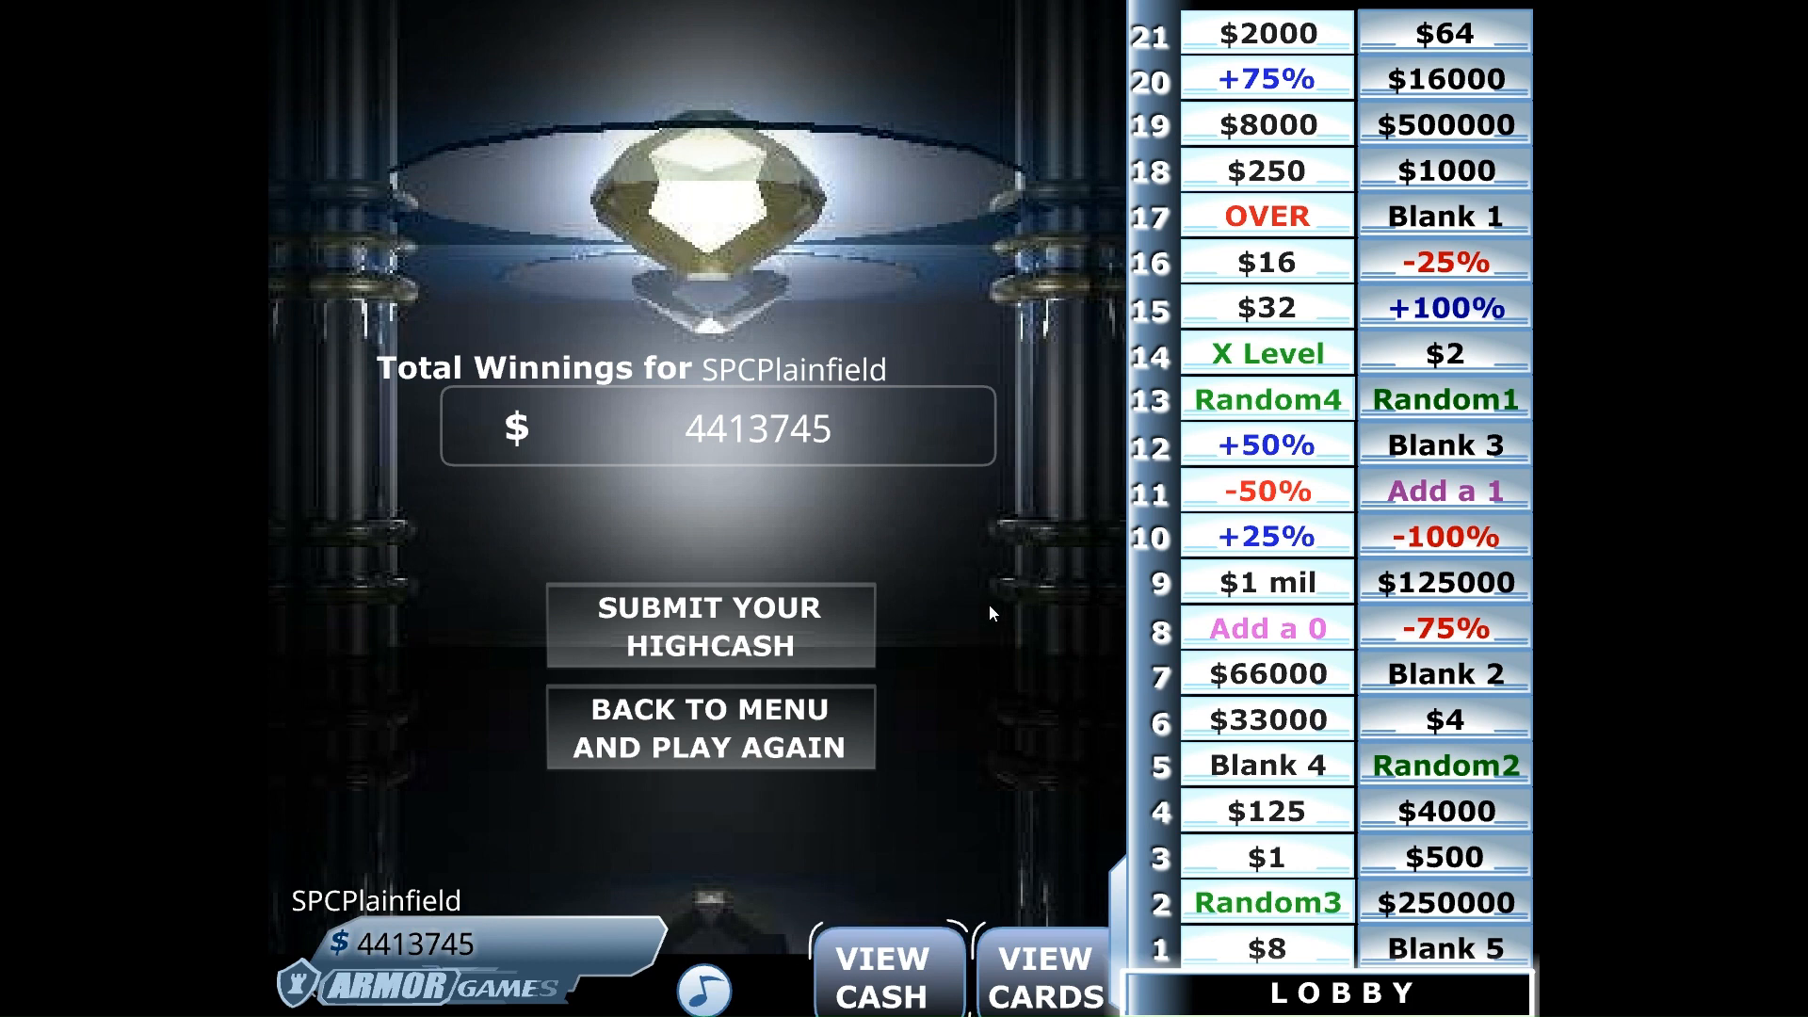